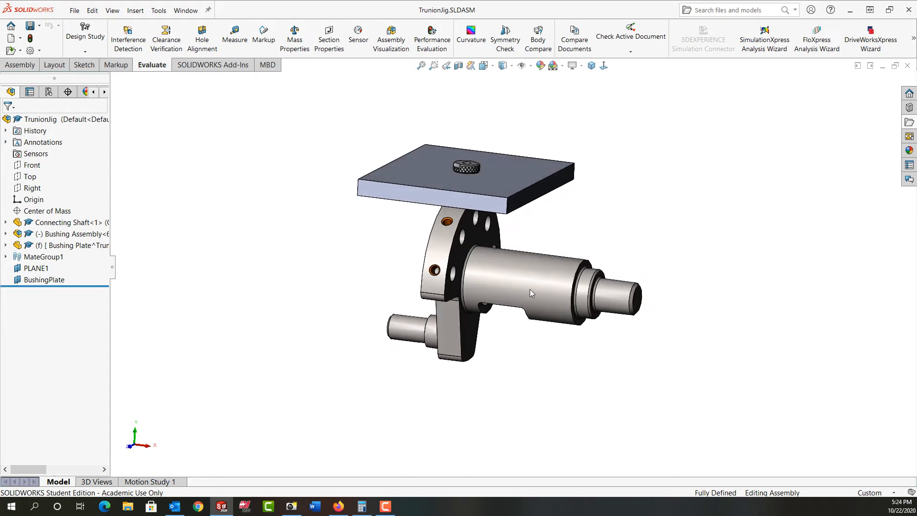
pyautogui.moveTo(507, 271)
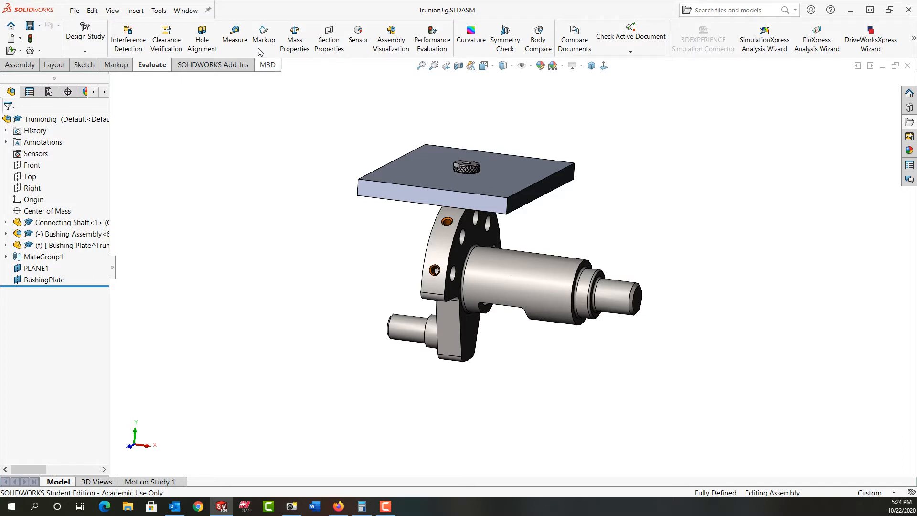
# Step: Measure the shaft edge diameter in the reference assembly
pyautogui.click(234, 35)
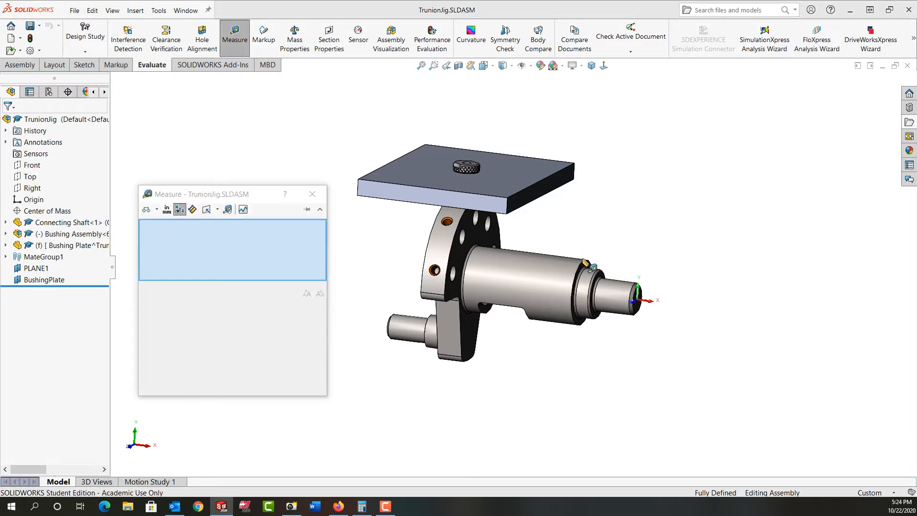
pyautogui.click(591, 269)
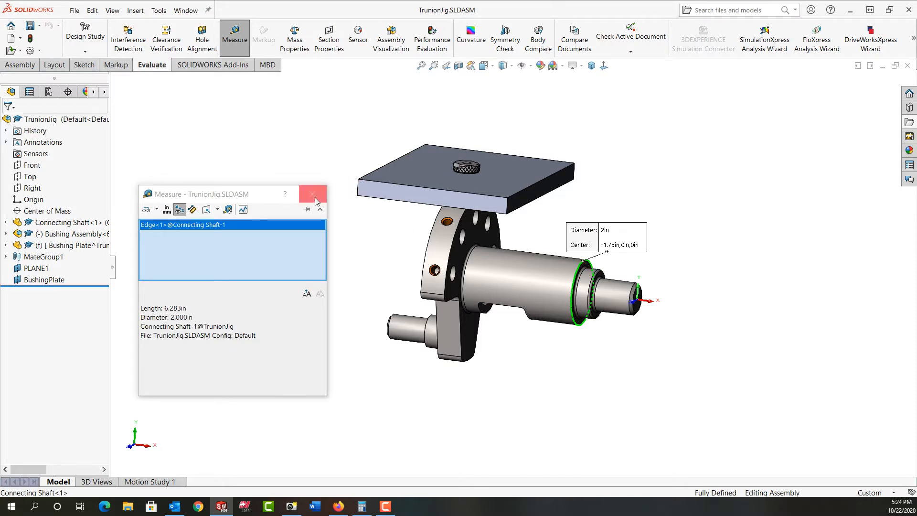
pyautogui.click(313, 193)
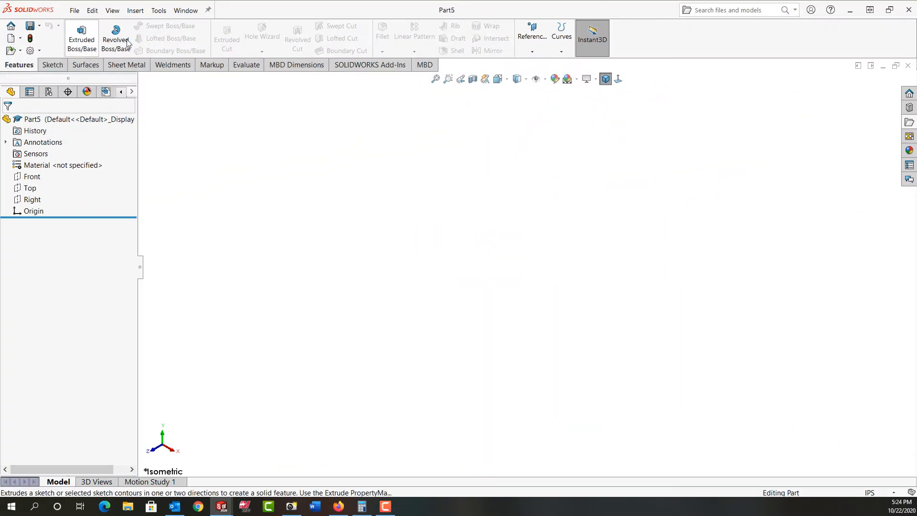
# Step: Start a Revolved Boss on the Front plane and draw the centerline and tapered profile outline
pyautogui.click(115, 38)
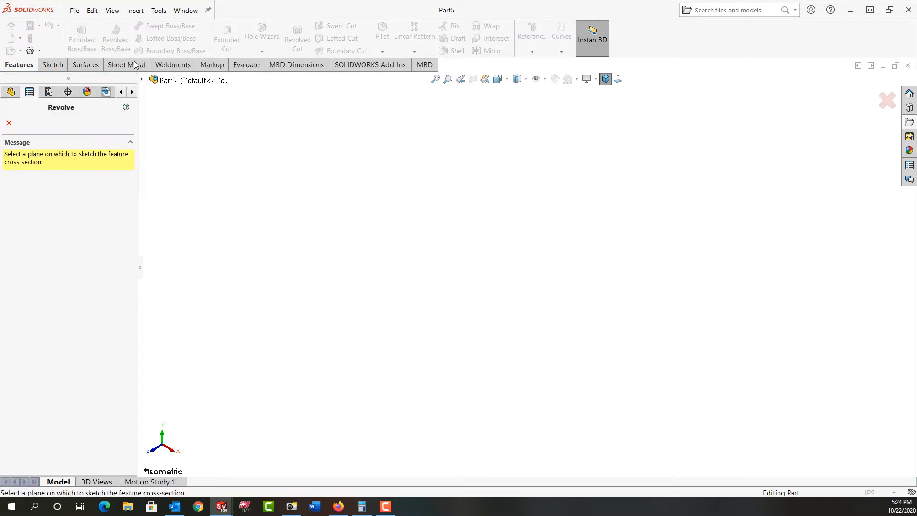
pyautogui.click(178, 137)
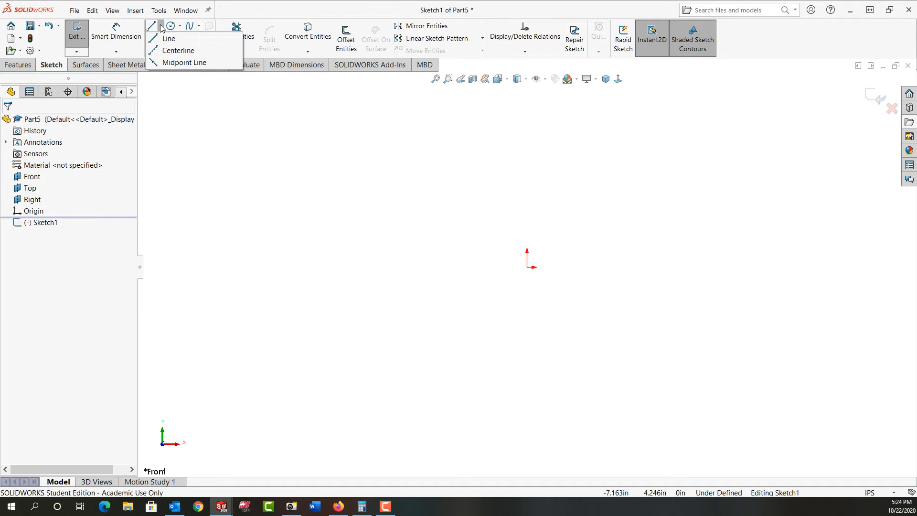
pyautogui.click(169, 38)
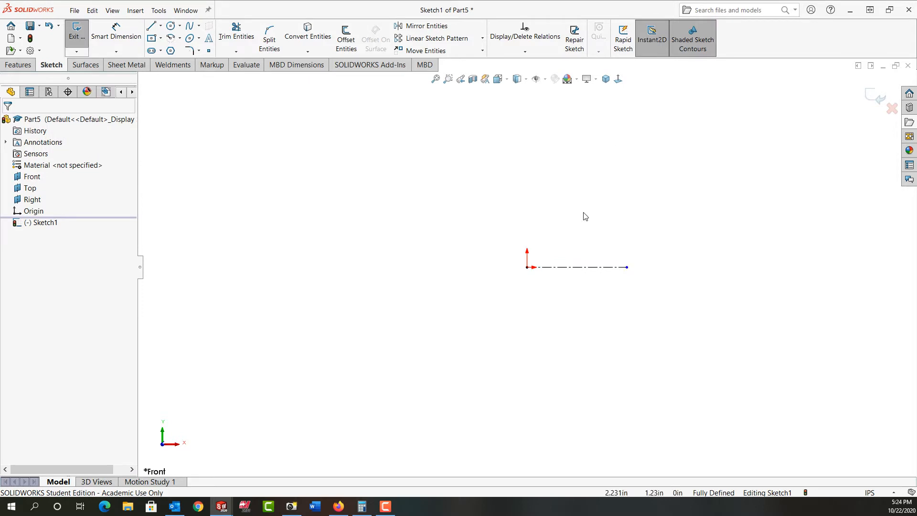
pyautogui.click(151, 25)
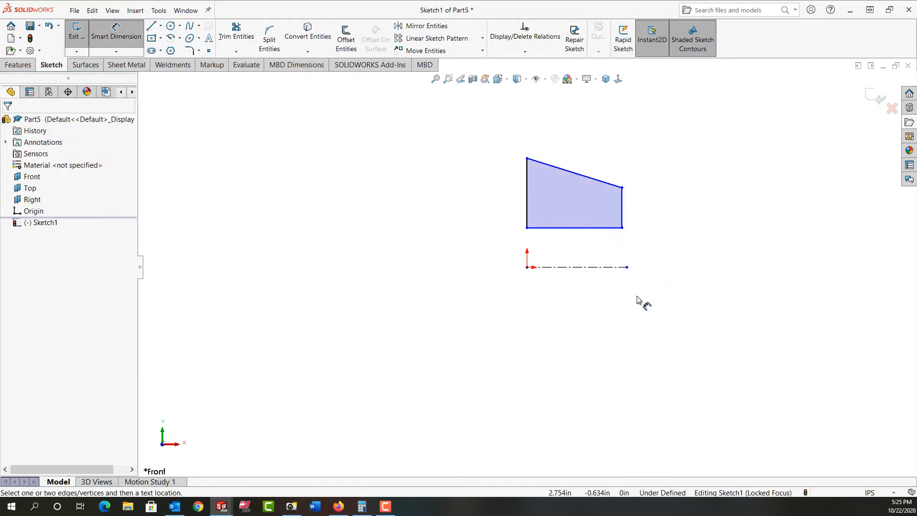
pyautogui.moveTo(575, 257)
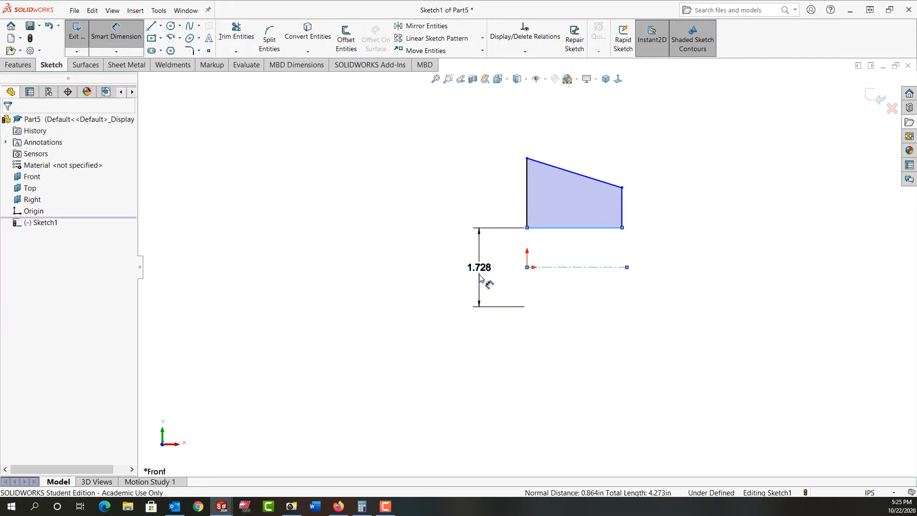
# Step: Dimension the profile: 2.000 in bore, 15° taper, 1.000 in length, 3.000 in outer diameter, and exit the sketch
pyautogui.click(479, 267)
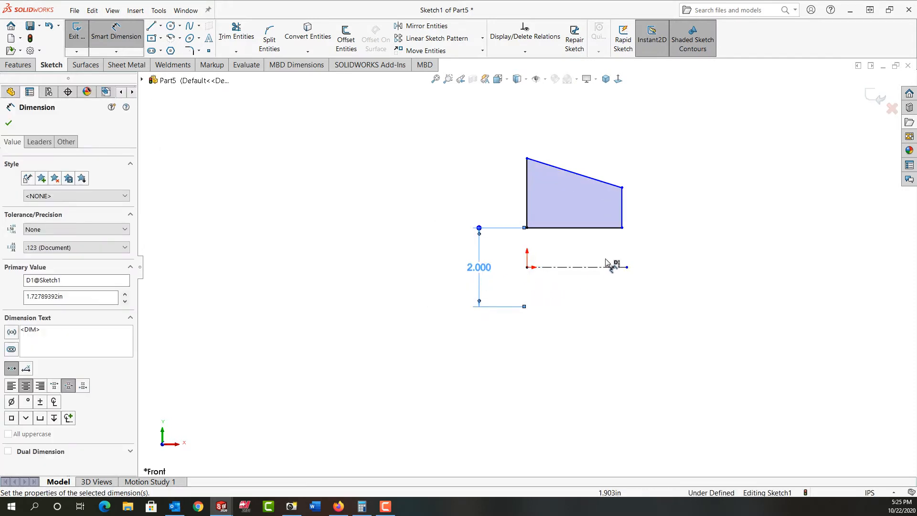
pyautogui.write('2.000in')
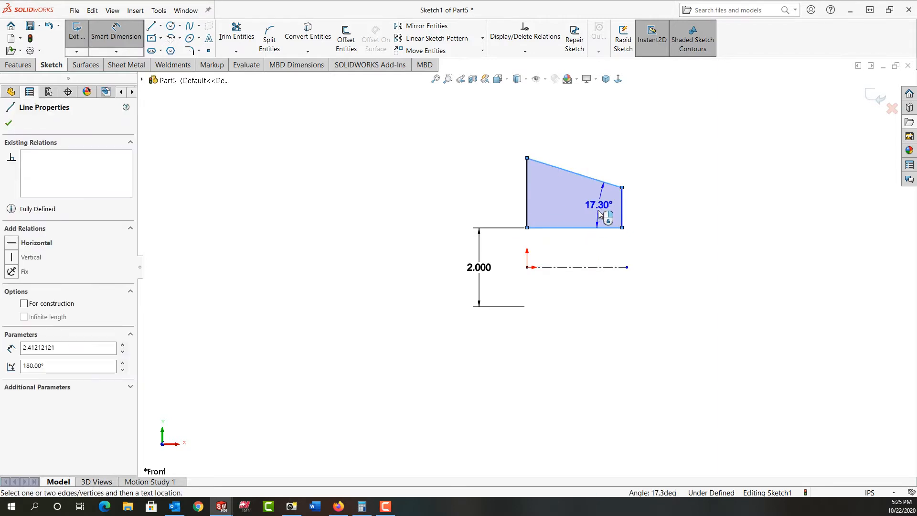
pyautogui.click(598, 204)
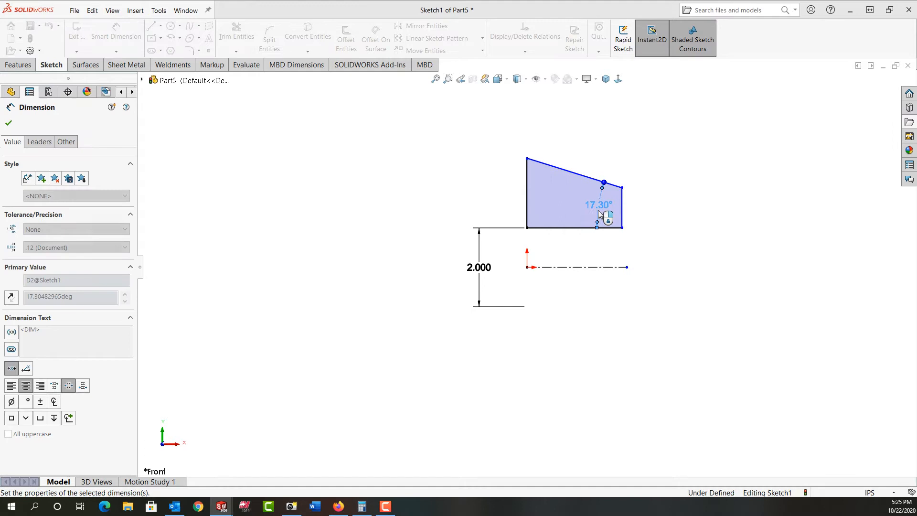
pyautogui.write('15.00deg')
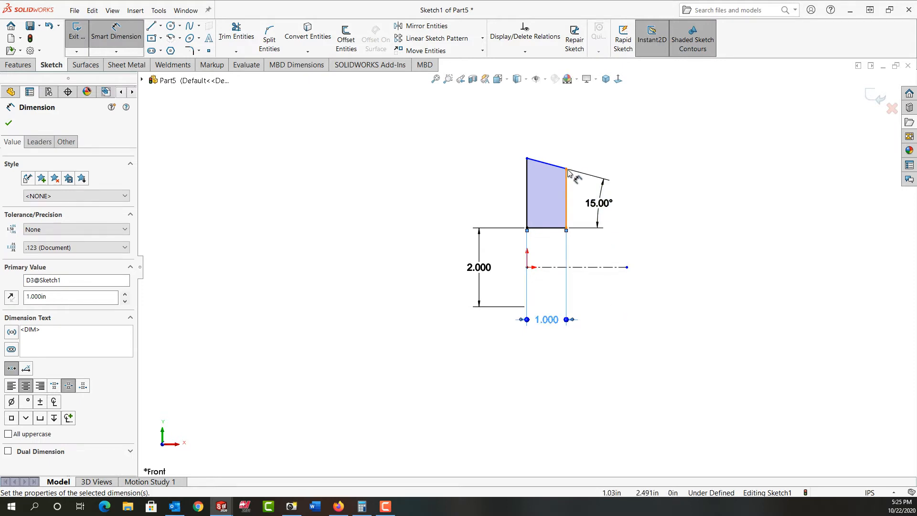
pyautogui.click(565, 168)
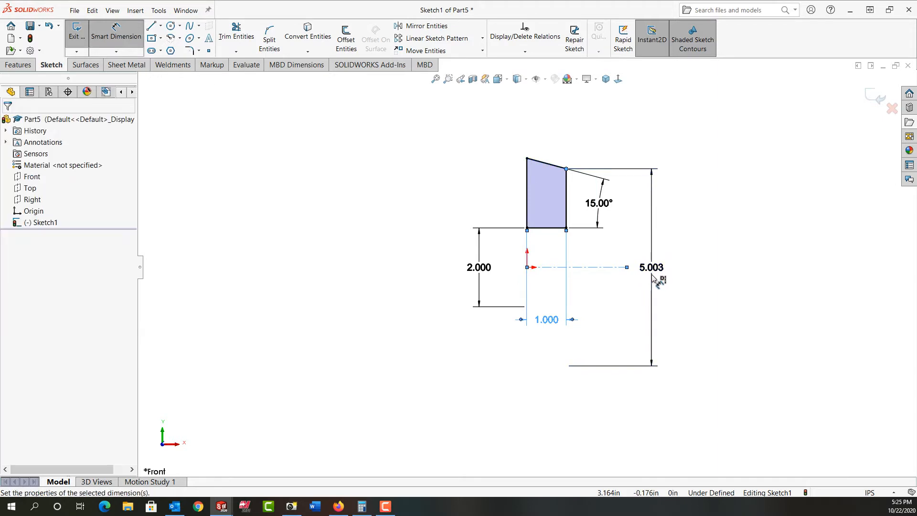
pyautogui.click(651, 267)
pyautogui.write('3.000')
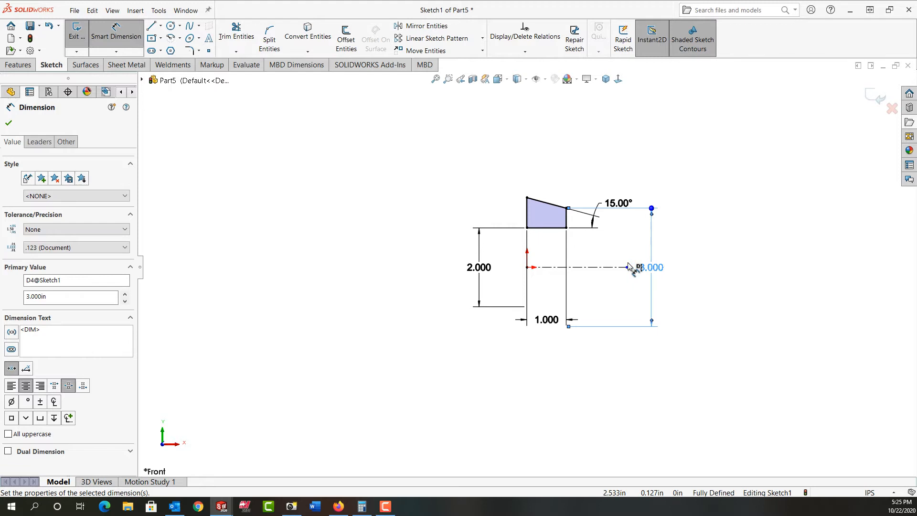
pyautogui.rightClick(642, 268)
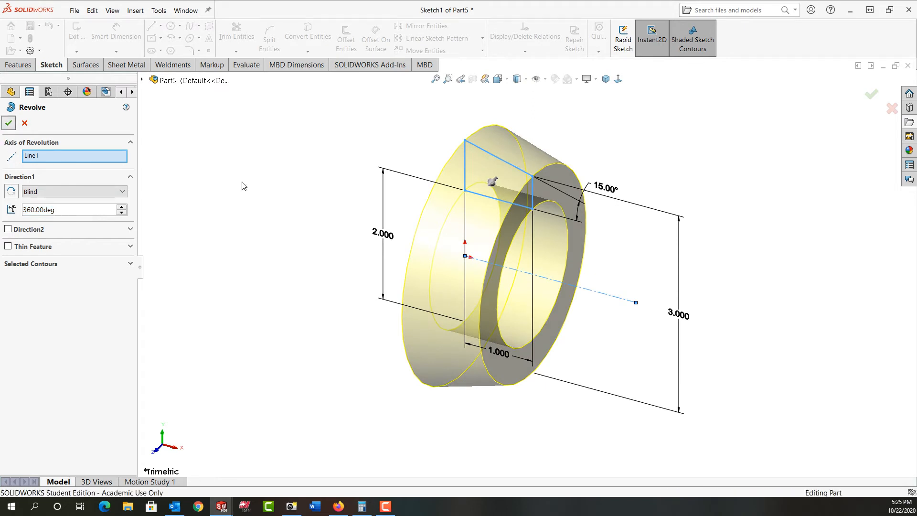
# Step: Accept the 360° revolve to create the solid tapered ring Revolve1
pyautogui.click(8, 123)
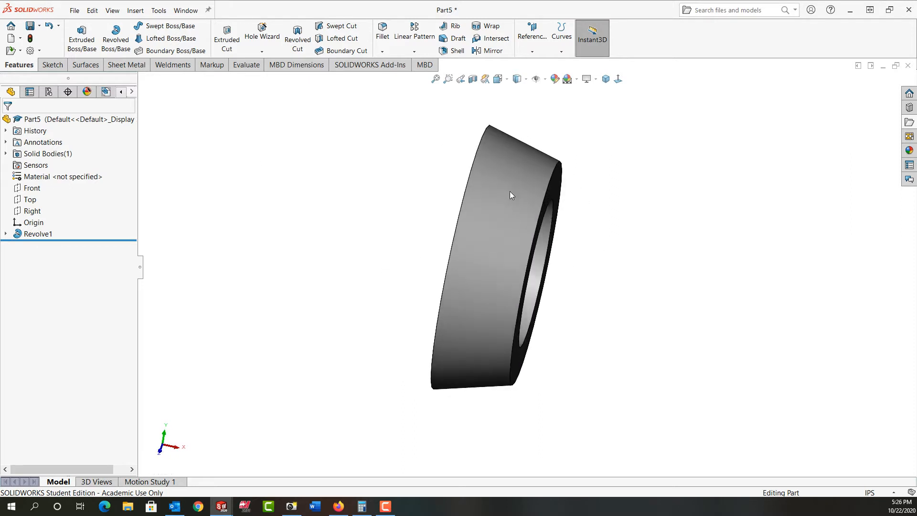
pyautogui.moveTo(544, 209)
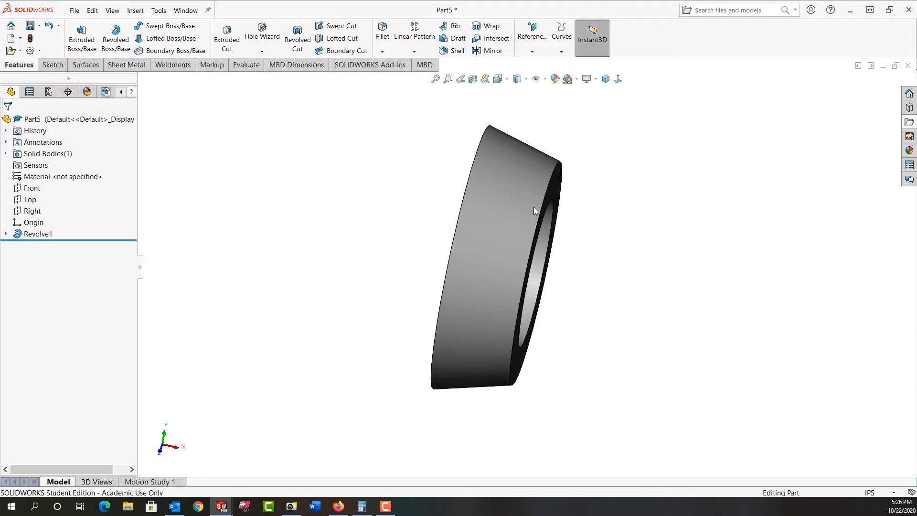
pyautogui.moveTo(555, 188)
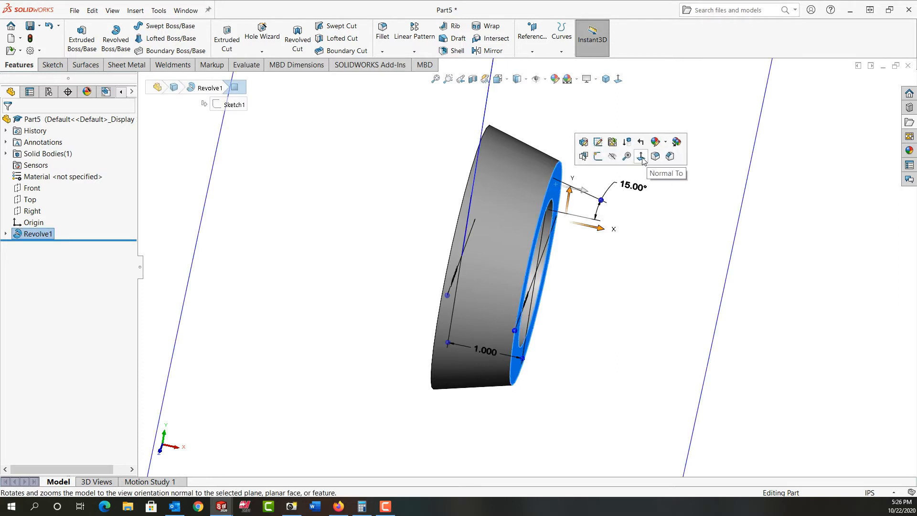
# Step: Convert the 3 in end-face edge into a sketch and extrude it as a 0.5 in boss
pyautogui.click(640, 156)
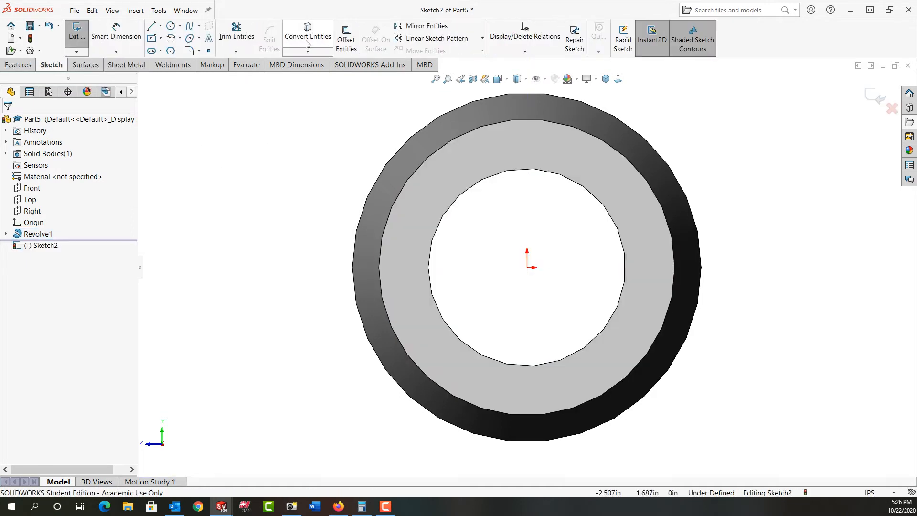
pyautogui.click(307, 36)
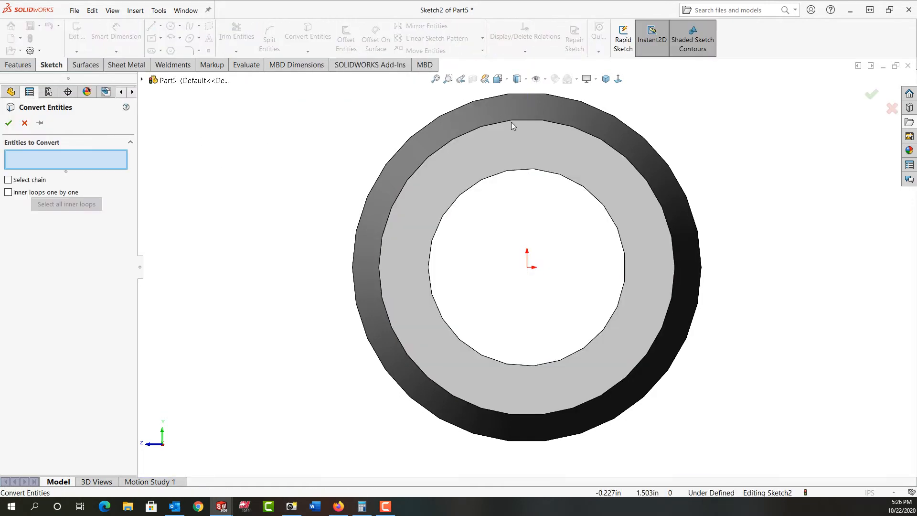
pyautogui.click(513, 120)
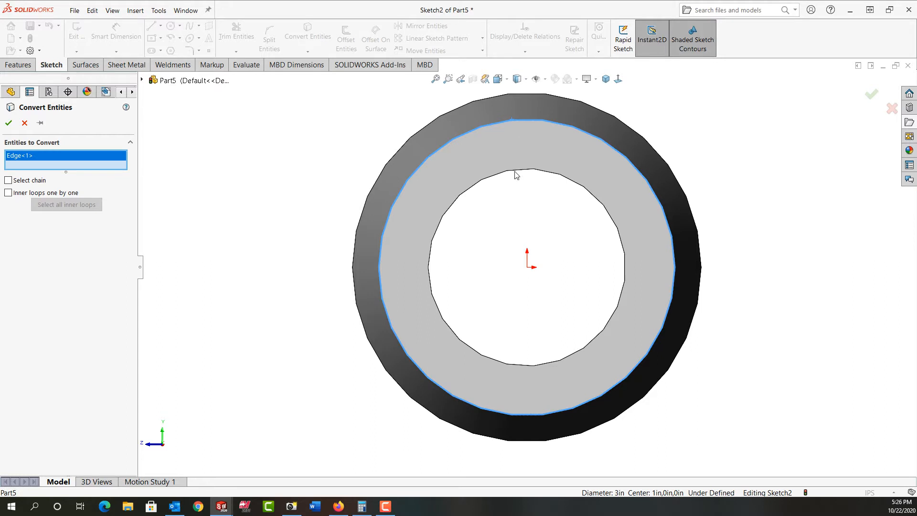
pyautogui.click(9, 122)
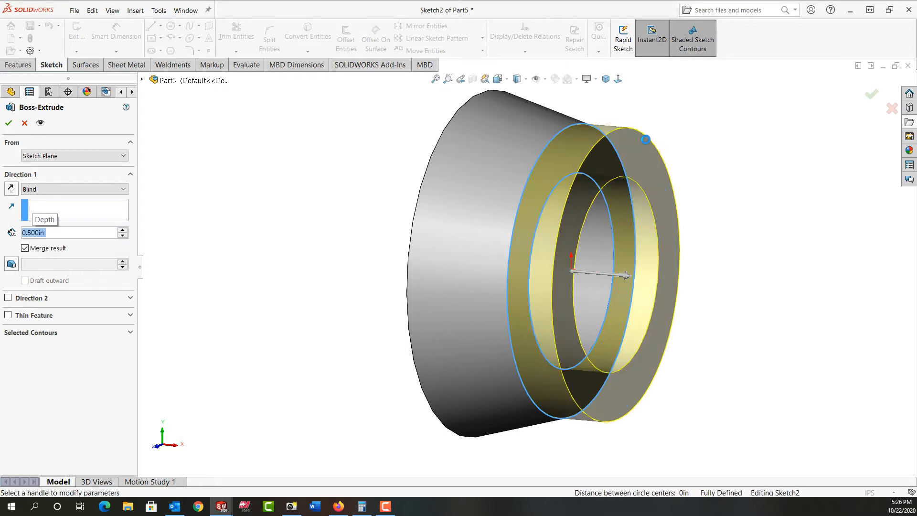
pyautogui.click(8, 123)
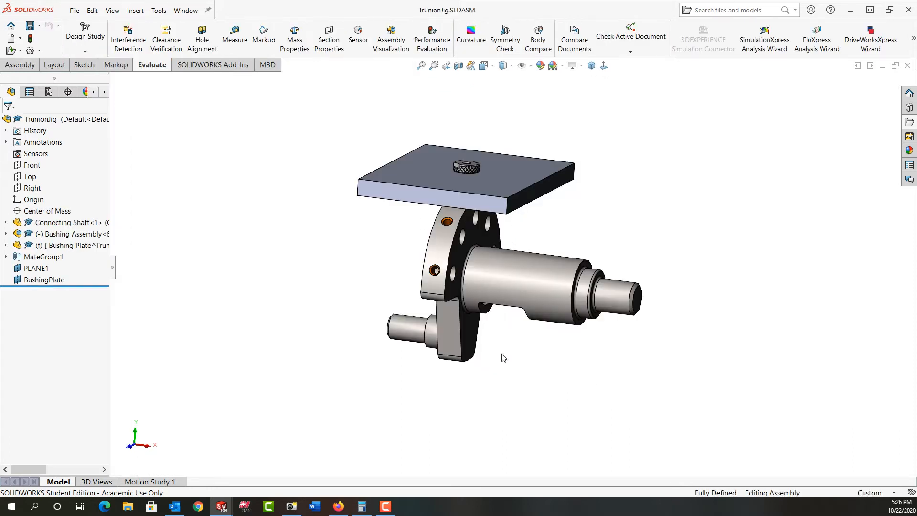
pyautogui.moveTo(502, 369)
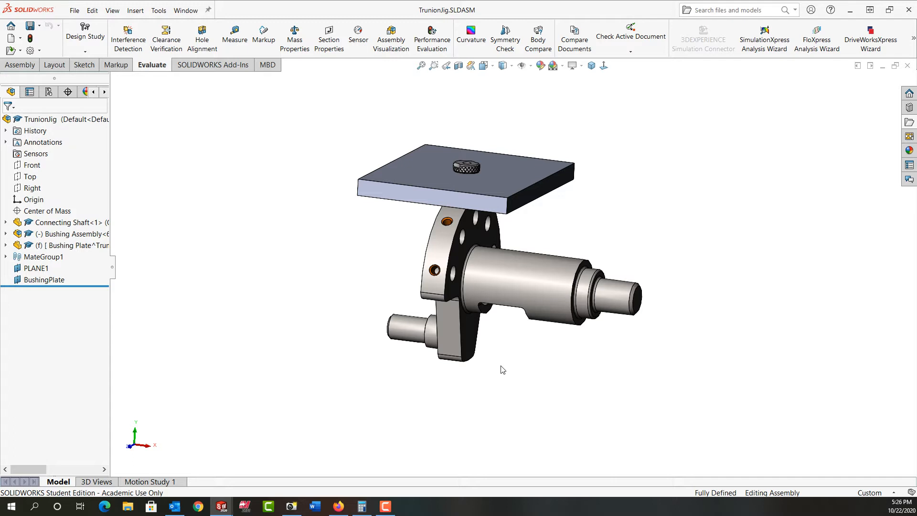
pyautogui.moveTo(541, 283)
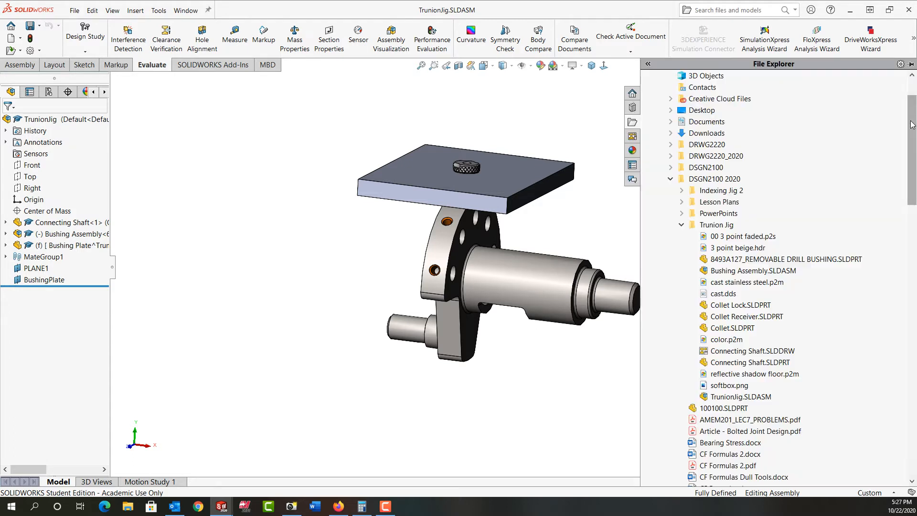
# Step: Pick the TrunionJig assembly file in the Trunion Jig project folder list
pyautogui.click(739, 396)
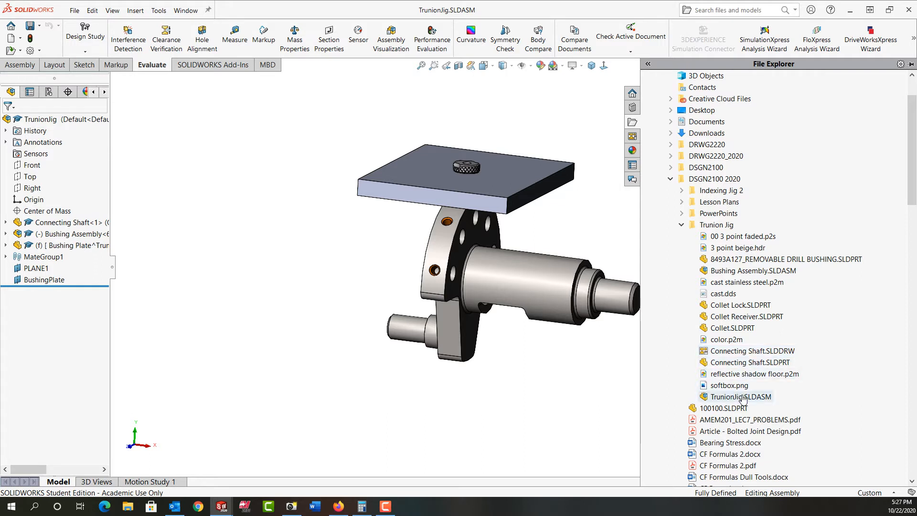
pyautogui.moveTo(741, 396)
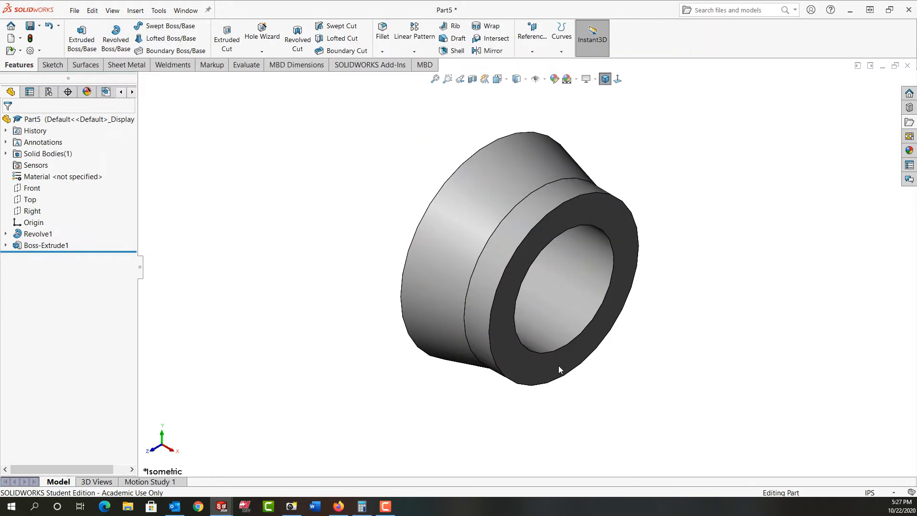
pyautogui.moveTo(557, 212)
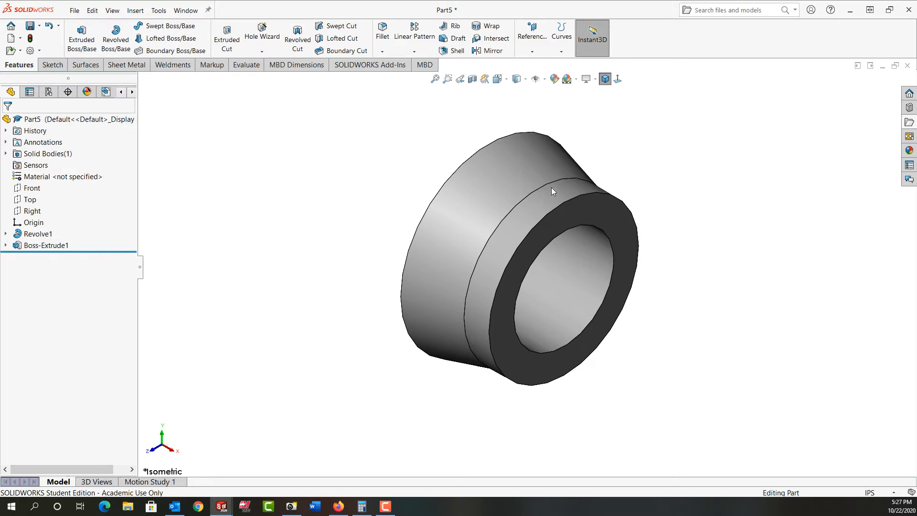
pyautogui.moveTo(561, 193)
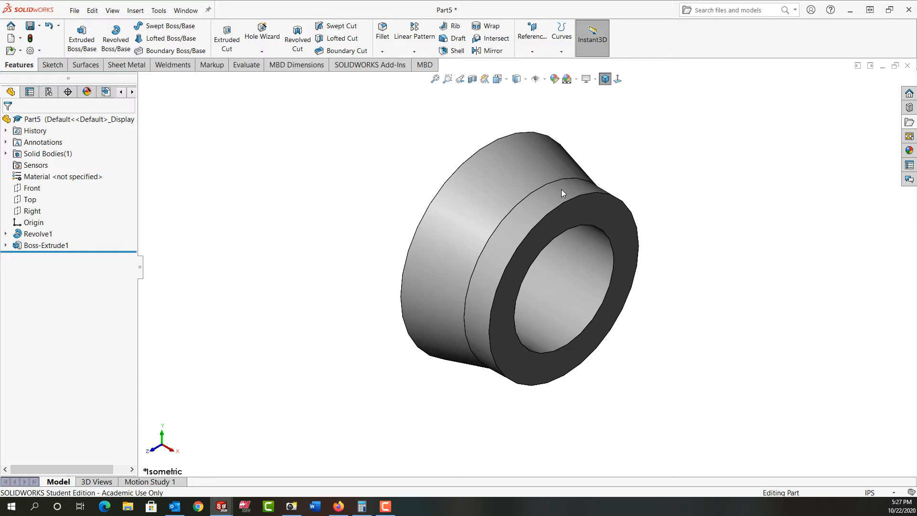
pyautogui.moveTo(587, 164)
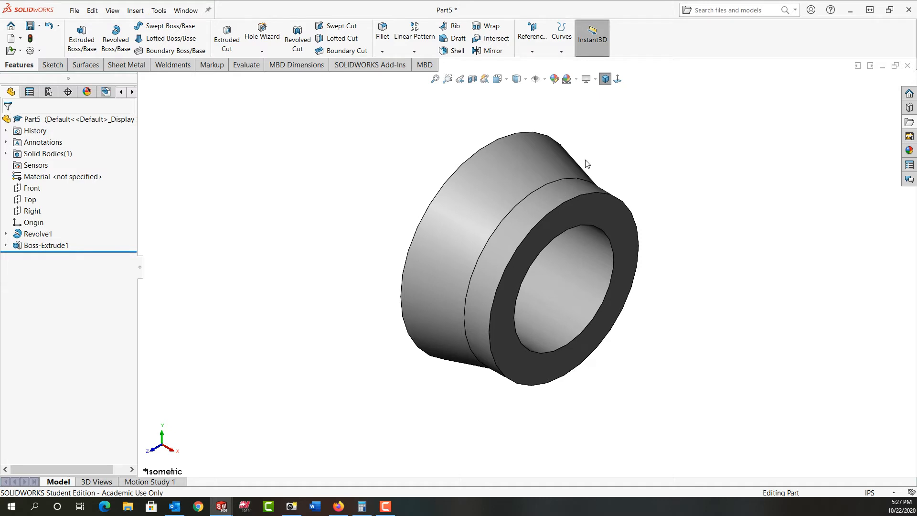
# Step: Sketch a small circle on the Front plane at the boss-taper step and revolve-cut it as groove Cut-Revolve1
pyautogui.click(32, 188)
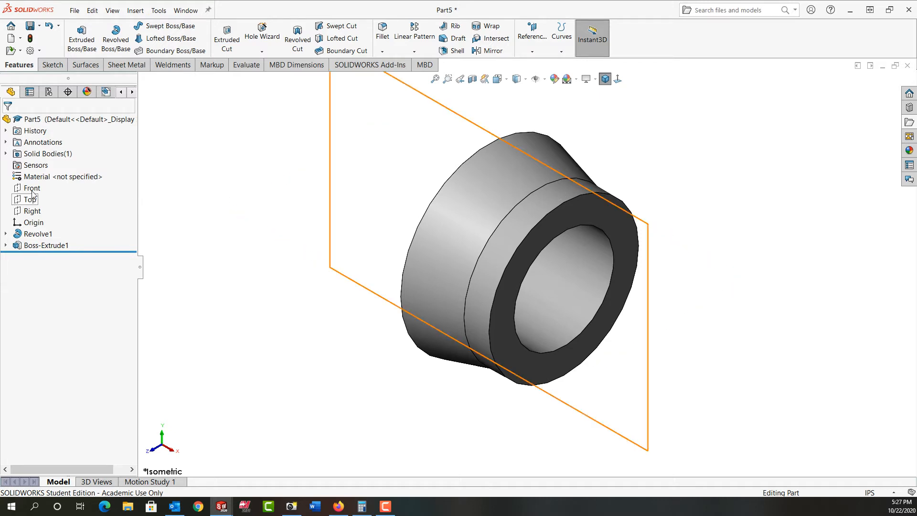
pyautogui.click(33, 188)
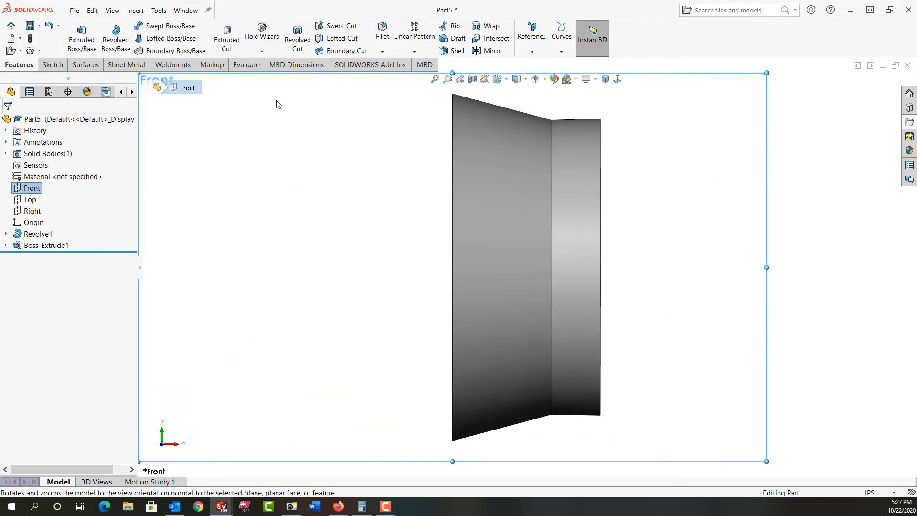
pyautogui.click(51, 64)
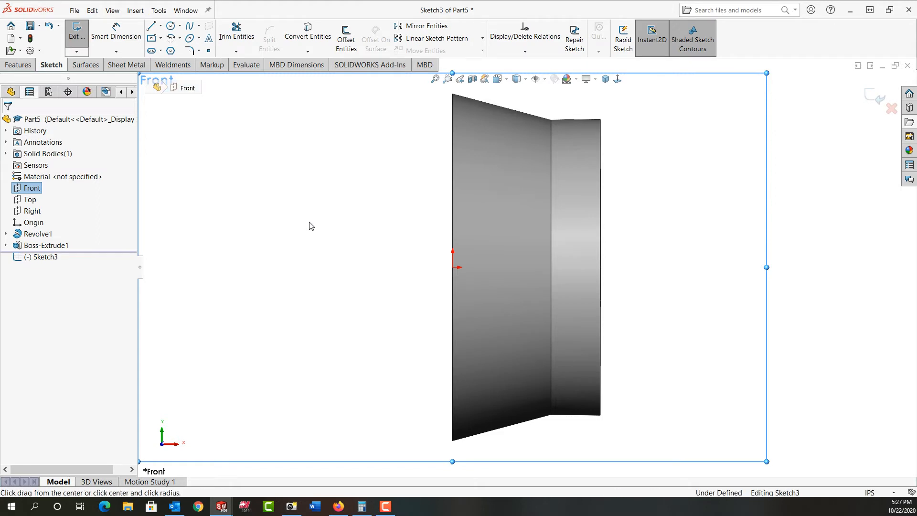
pyautogui.click(170, 25)
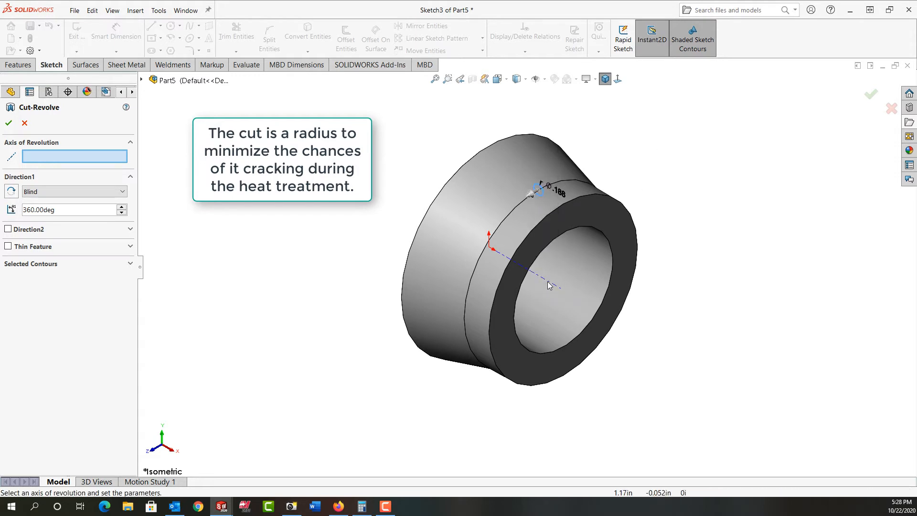
pyautogui.click(494, 250)
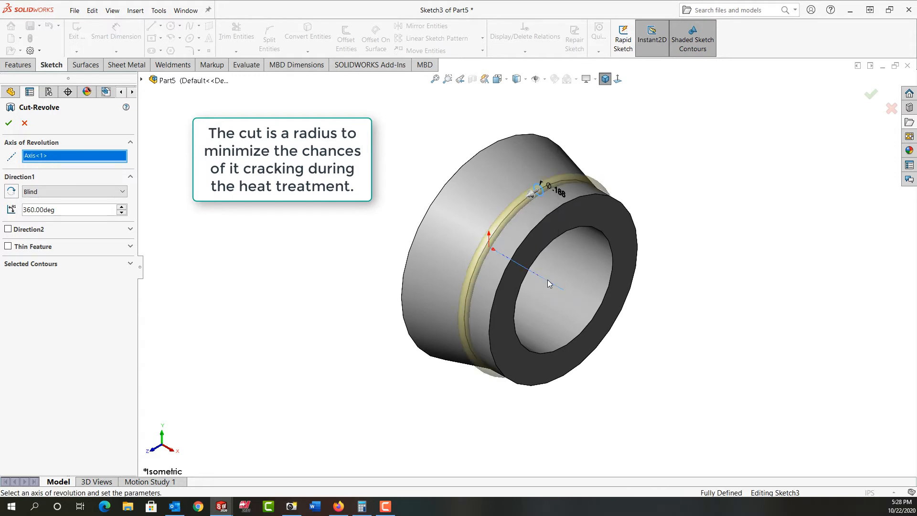
pyautogui.click(8, 123)
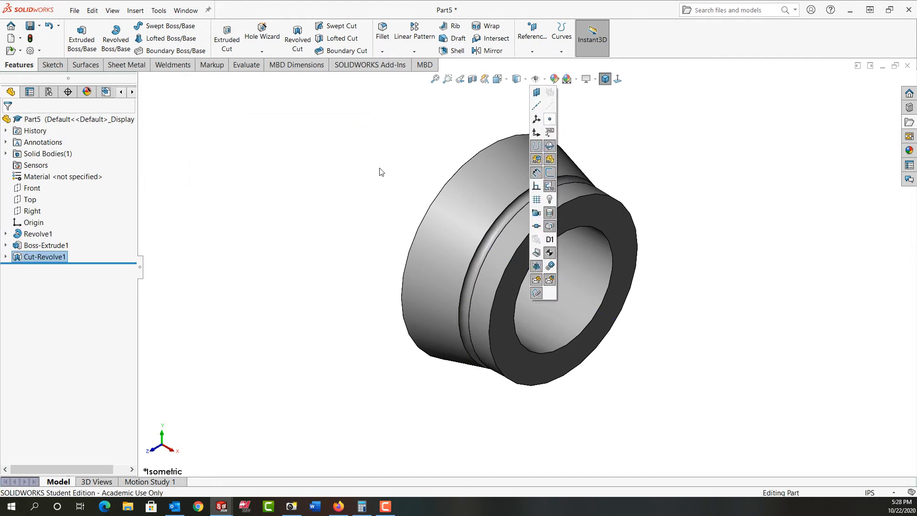
# Step: Apply a 0.050 in × 45° chamfer to the part's front and back edges as Chamfer1
pyautogui.click(343, 190)
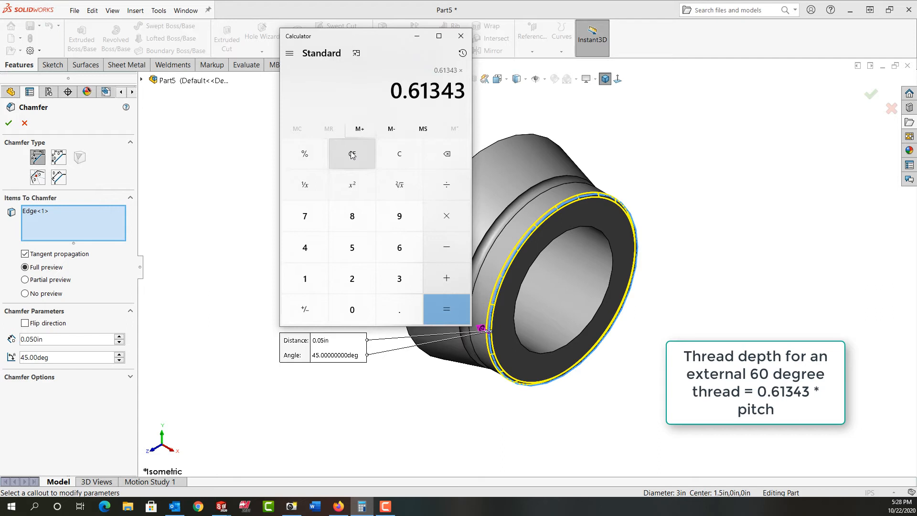
pyautogui.click(446, 309)
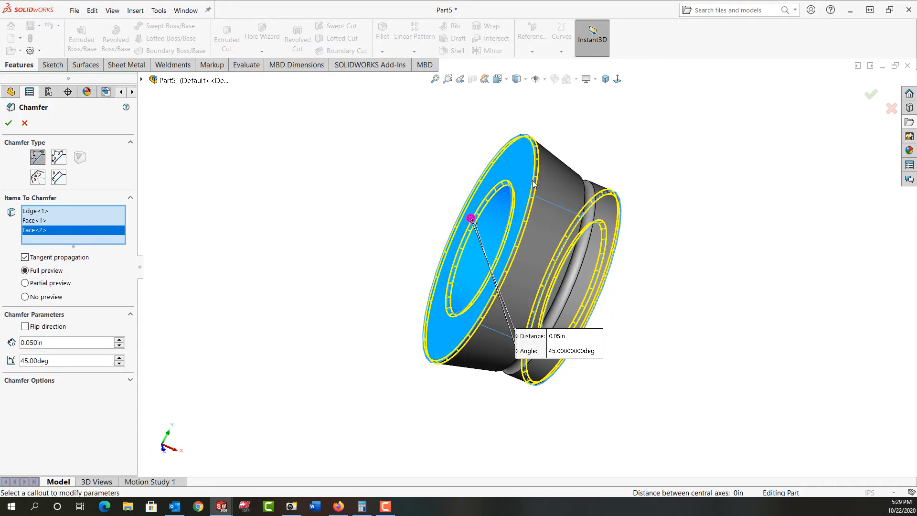
pyautogui.rightClick(532, 183)
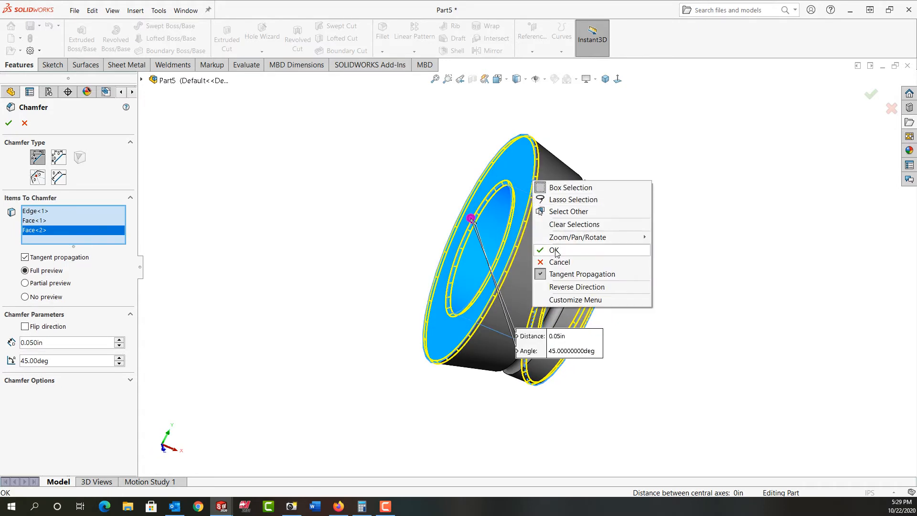
pyautogui.click(555, 250)
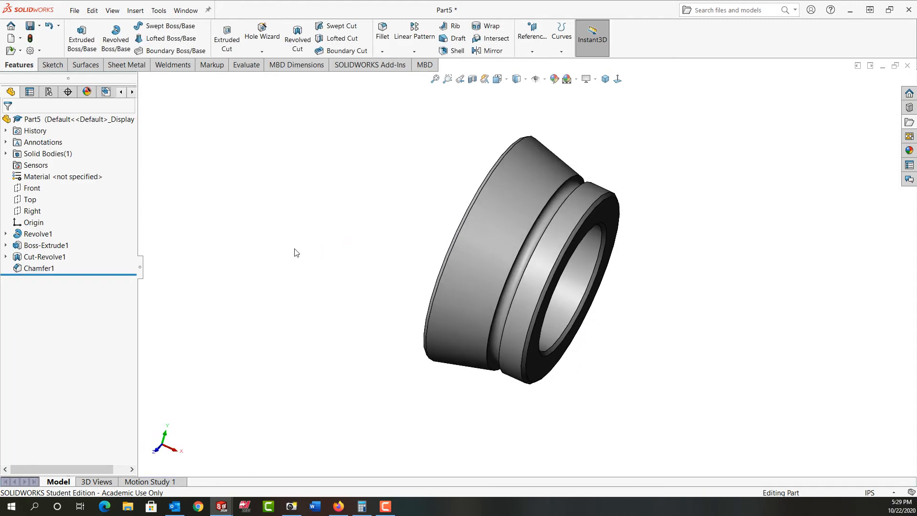
pyautogui.moveTo(280, 247)
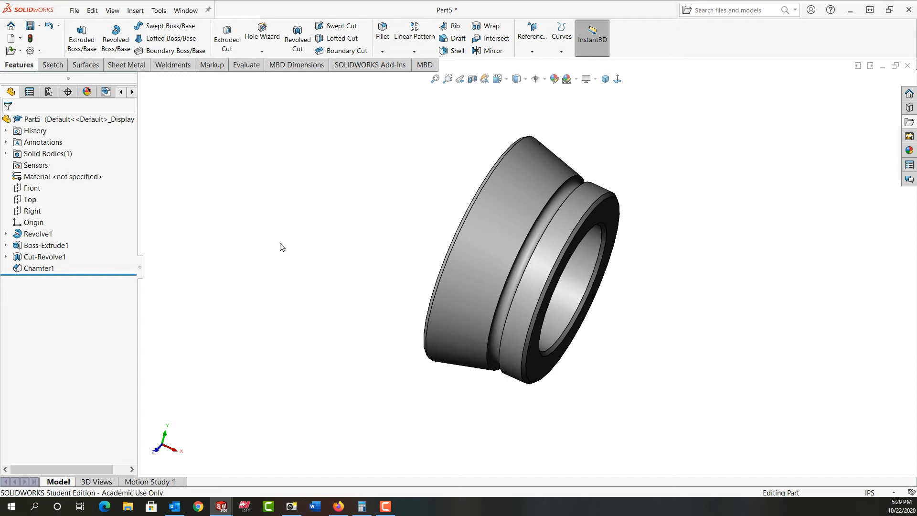
# Step: Insert a cosmetic thread on the front circular edge with the standard set to None
pyautogui.click(135, 10)
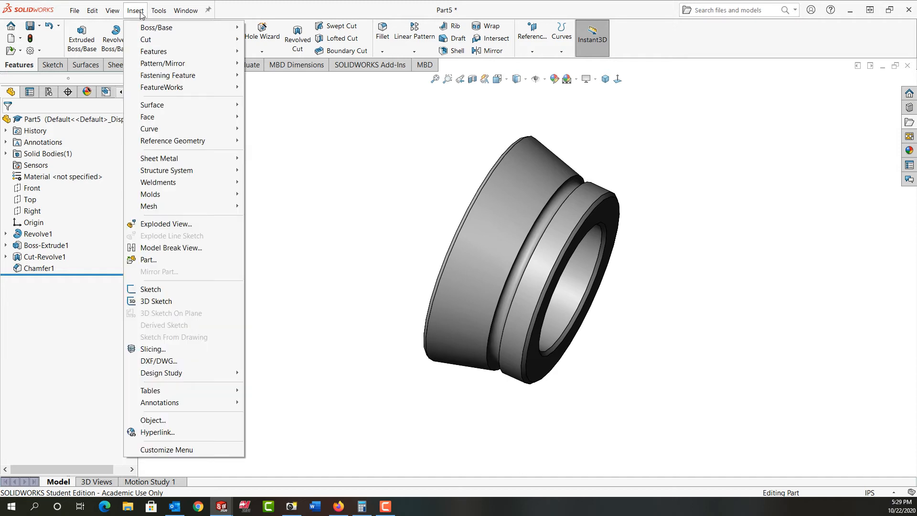
pyautogui.moveTo(159, 402)
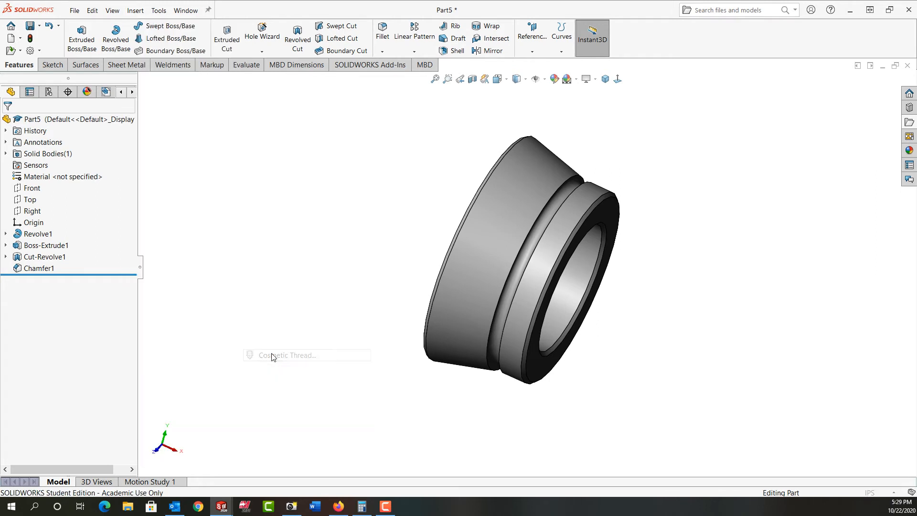
pyautogui.click(288, 355)
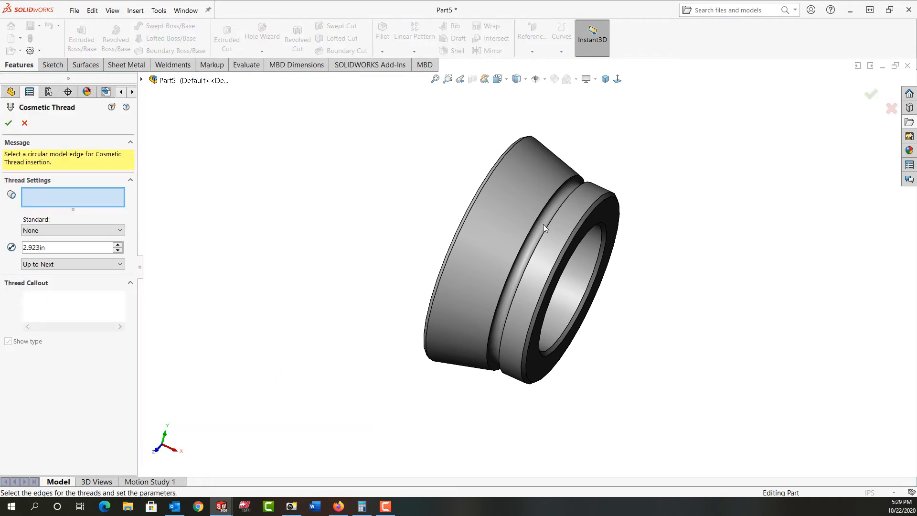
pyautogui.click(584, 283)
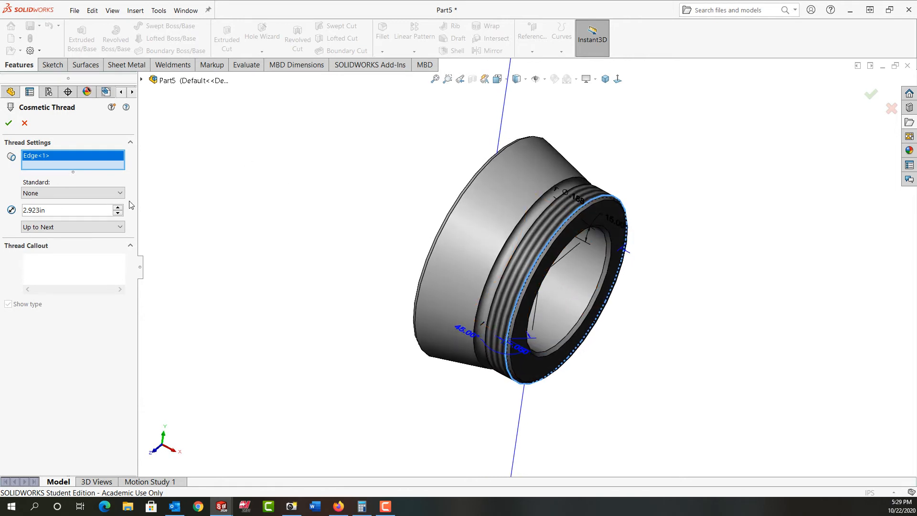
pyautogui.click(72, 193)
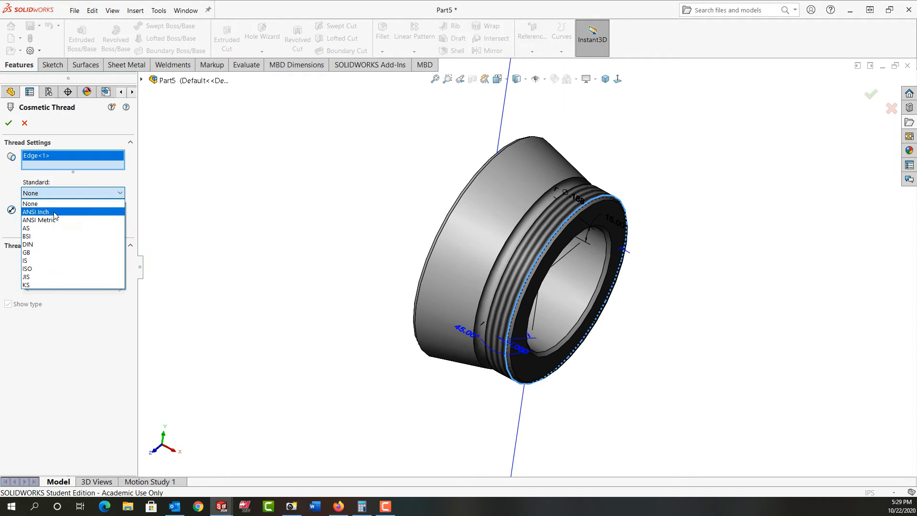
pyautogui.click(36, 212)
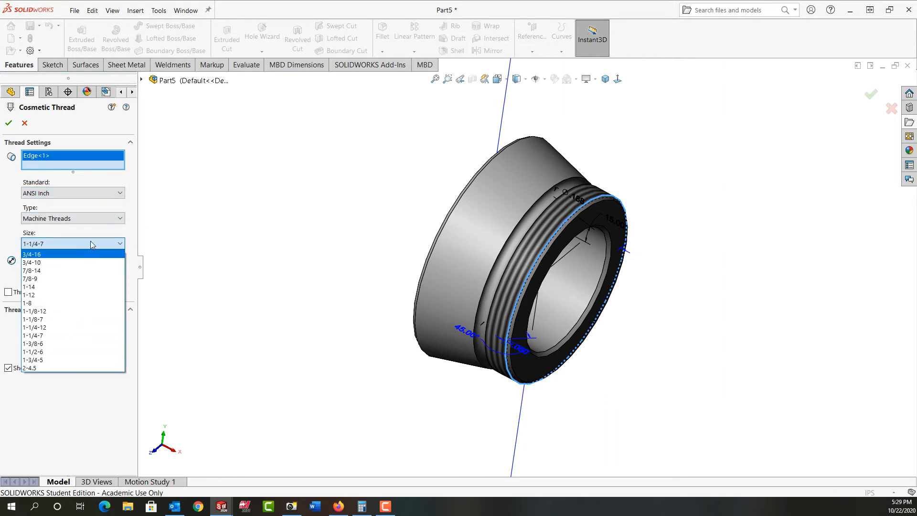
pyautogui.click(72, 193)
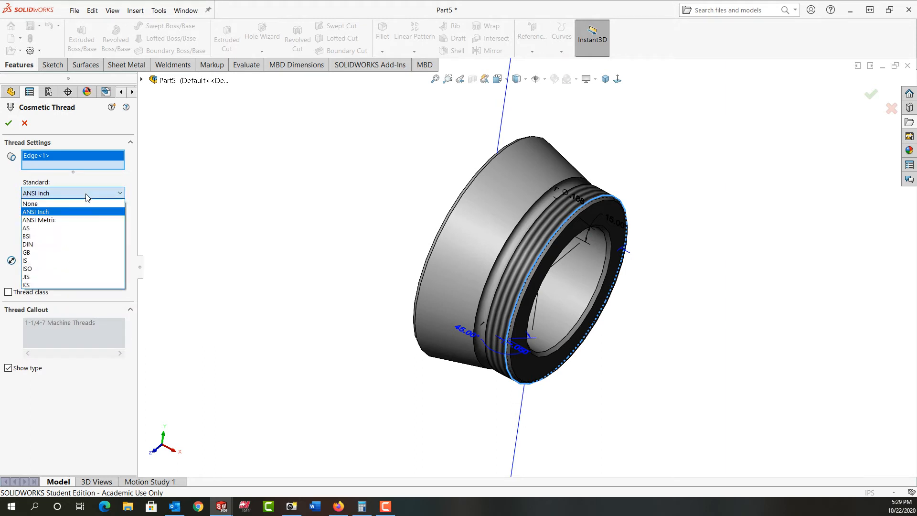
pyautogui.click(30, 203)
pyautogui.write('=3-(')
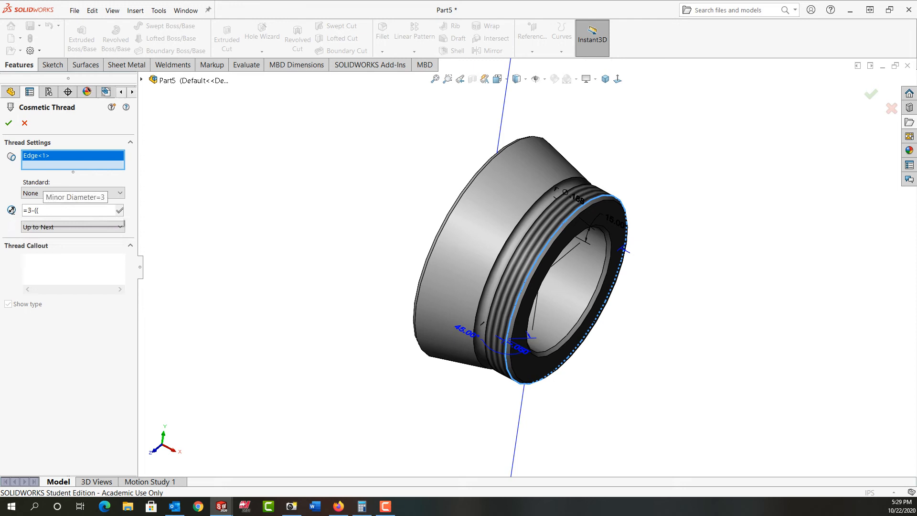
# Step: Enter the minor diameter as =3-((0.61343*.0625)*2) and add the 3-16 thread callout
pyautogui.write('(0.61343*')
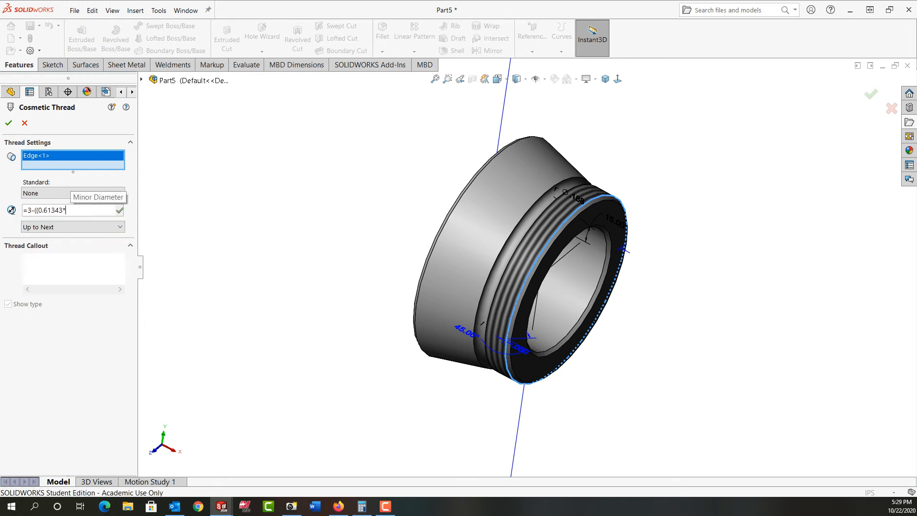
pyautogui.write('.0625')
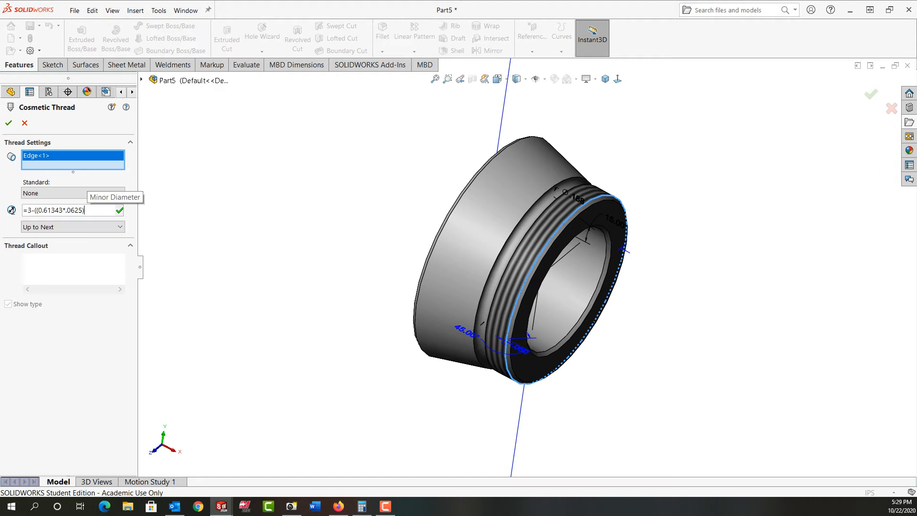
pyautogui.write('*2')
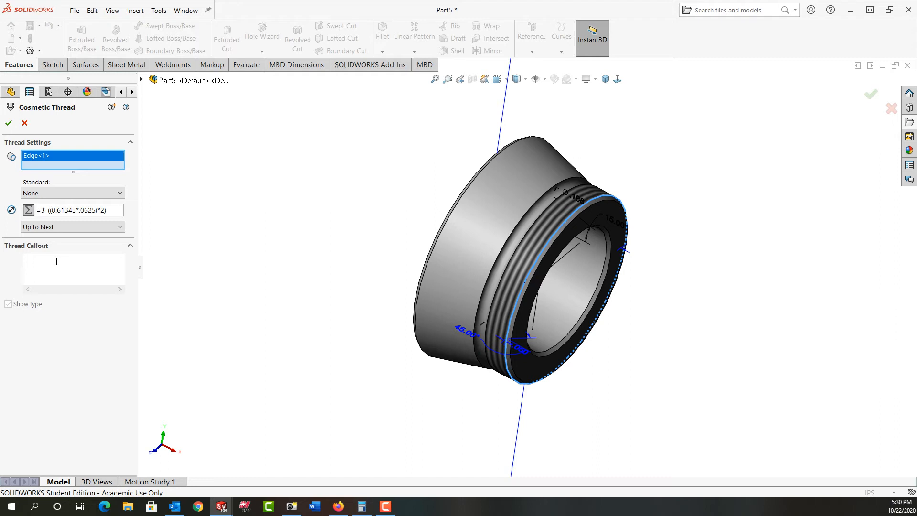
pyautogui.write('3-16')
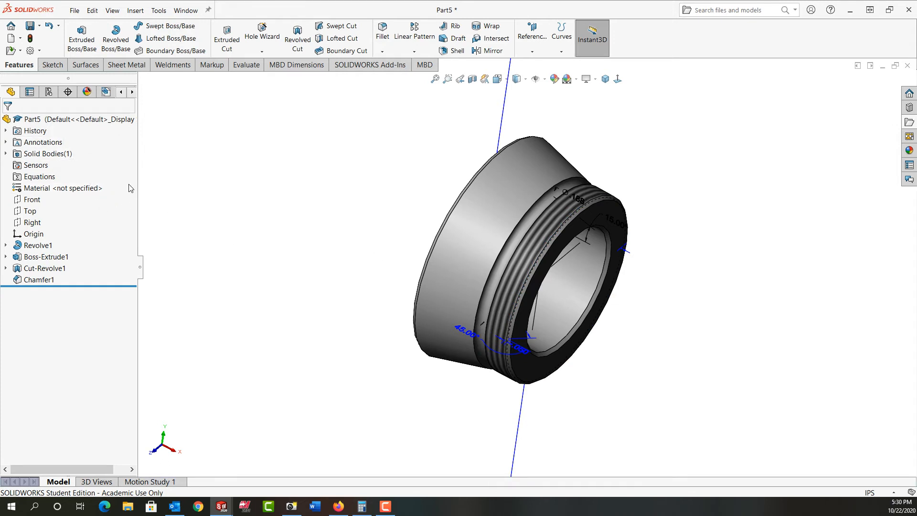
pyautogui.rightClick(41, 142)
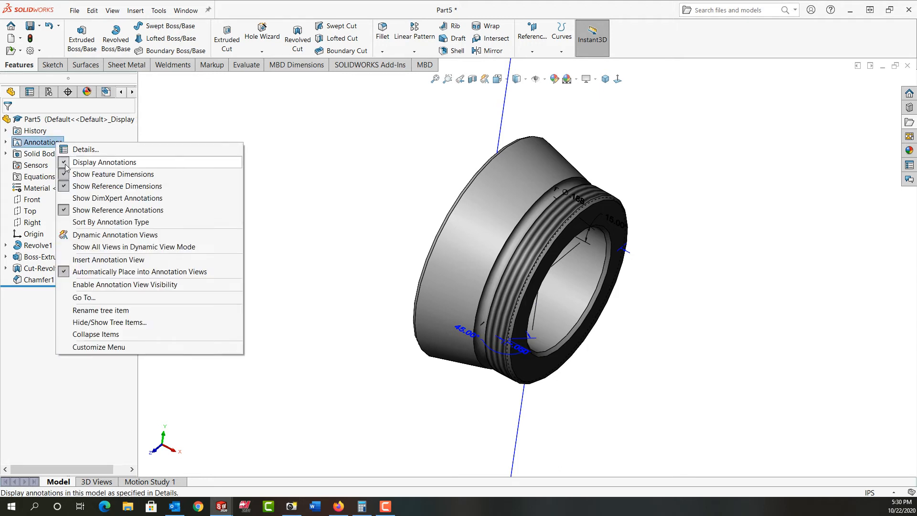
pyautogui.click(104, 161)
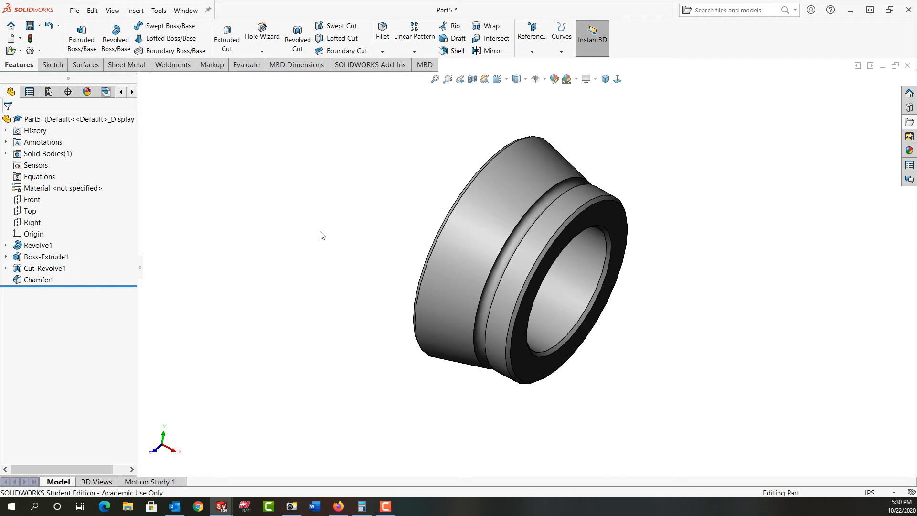
pyautogui.moveTo(473, 206)
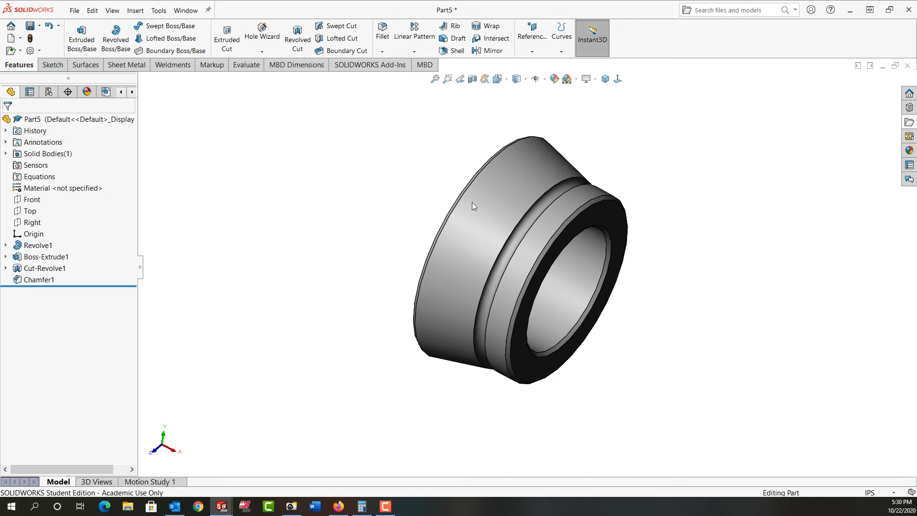
pyautogui.moveTo(506, 224)
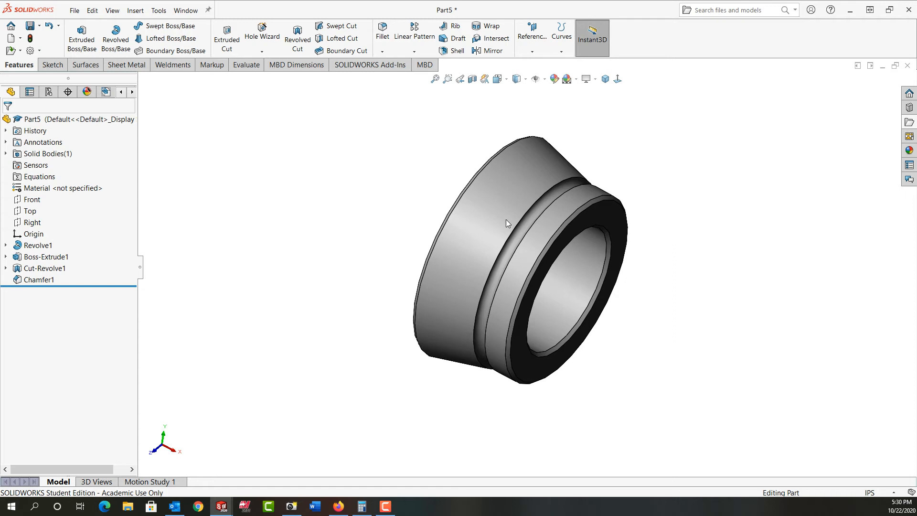
pyautogui.moveTo(508, 212)
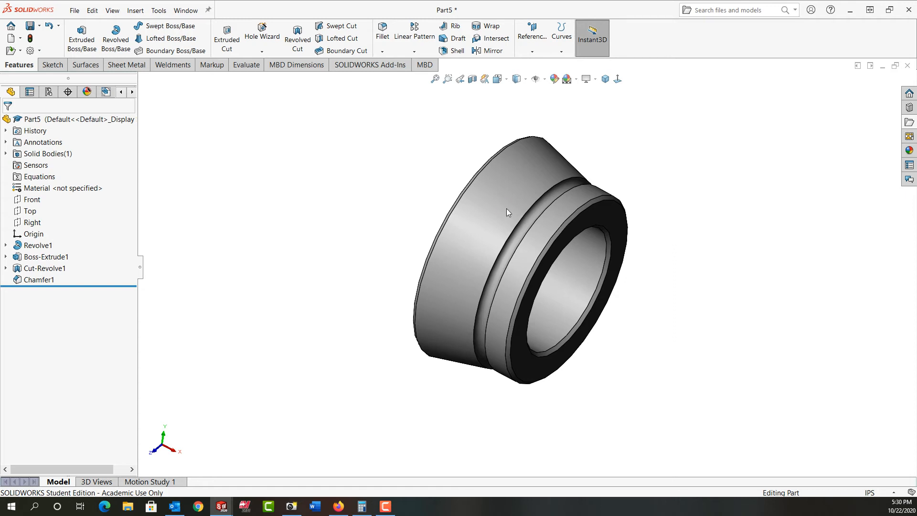
pyautogui.click(505, 212)
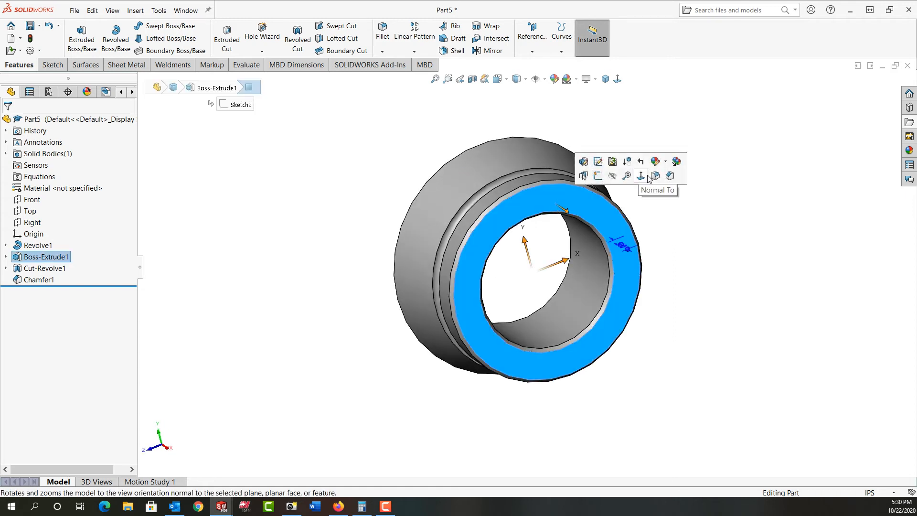
# Step: Sketch a centre rectangle through the origin on the end face and dimension its width to .250
pyautogui.click(640, 175)
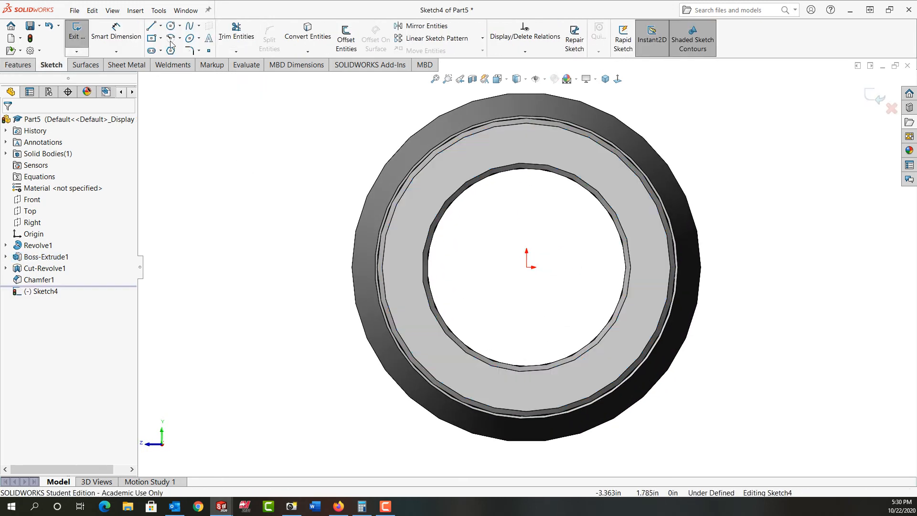
pyautogui.click(151, 38)
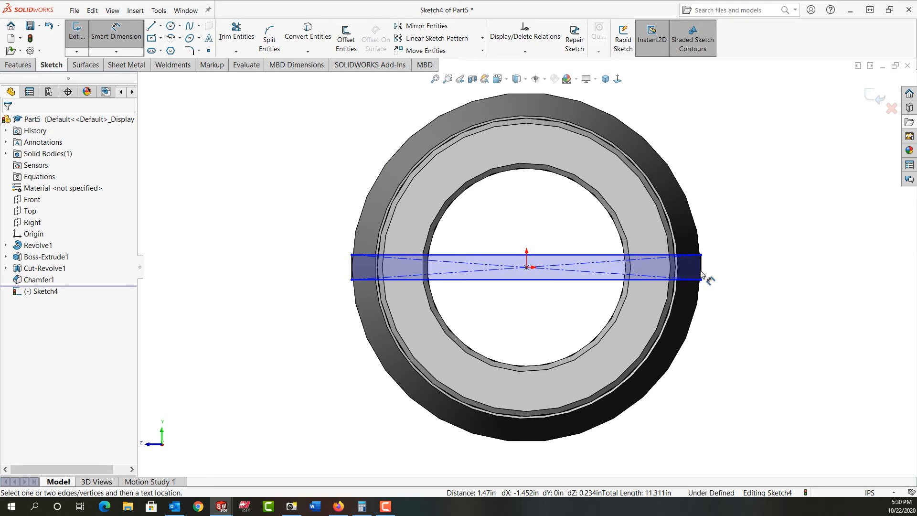
pyautogui.click(700, 279)
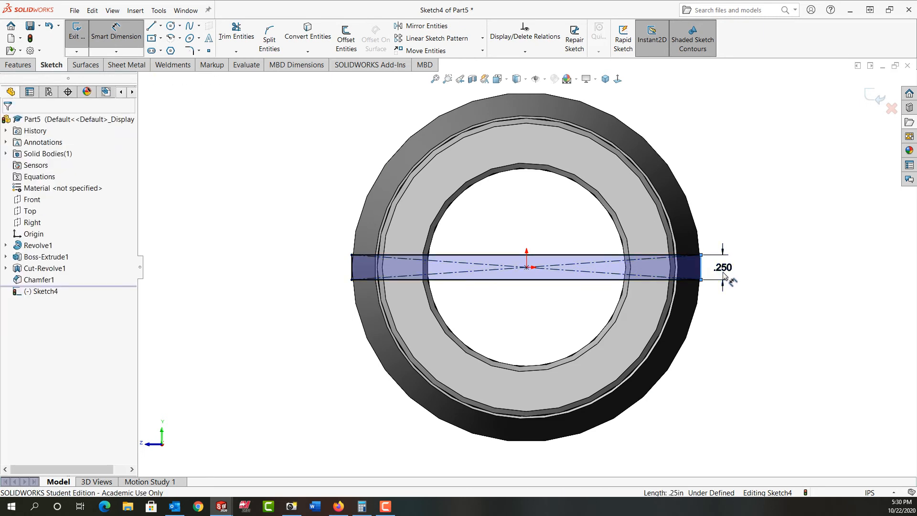
pyautogui.click(722, 267)
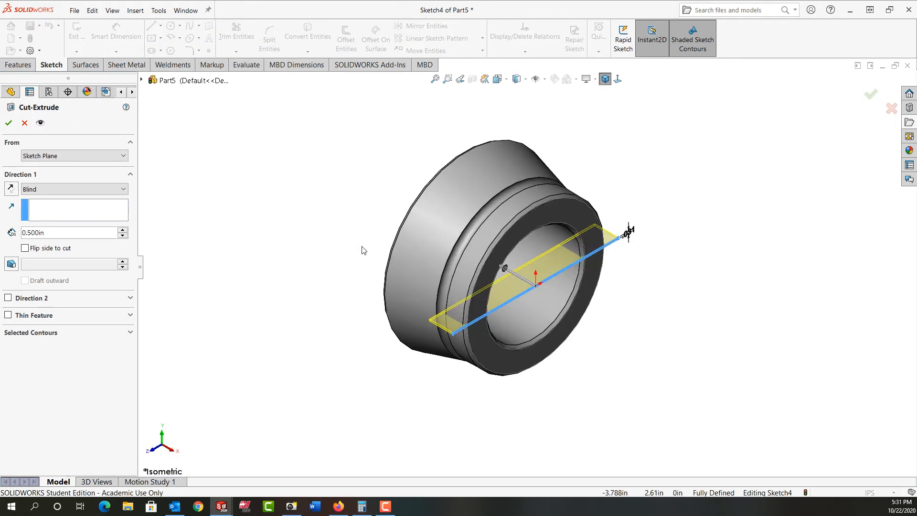
# Step: Cut the slit with Offset From Surface 0.1875 in from the far face as Cut-Extrude1
pyautogui.click(75, 188)
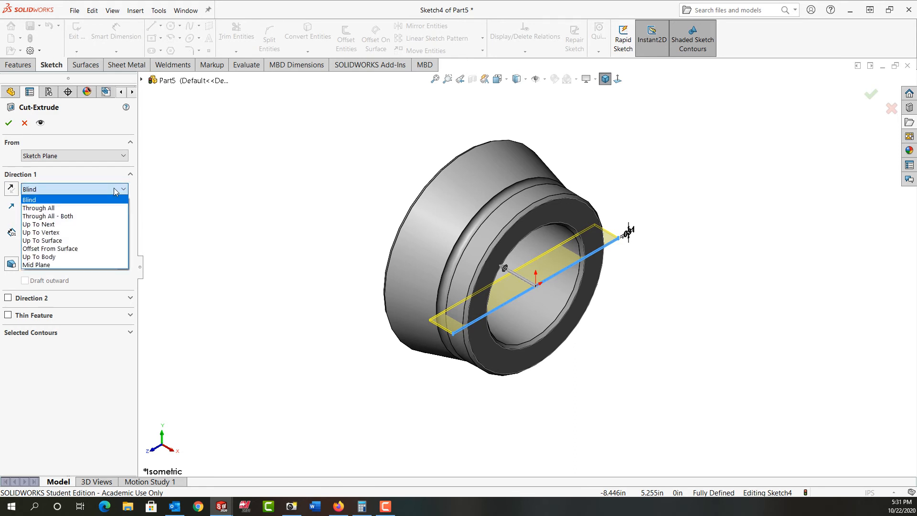
pyautogui.click(50, 247)
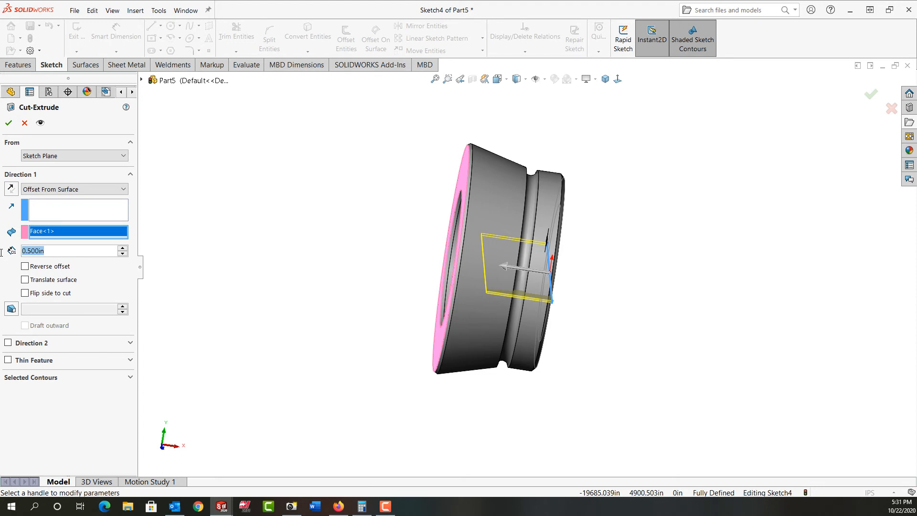
pyautogui.write('0.1875in')
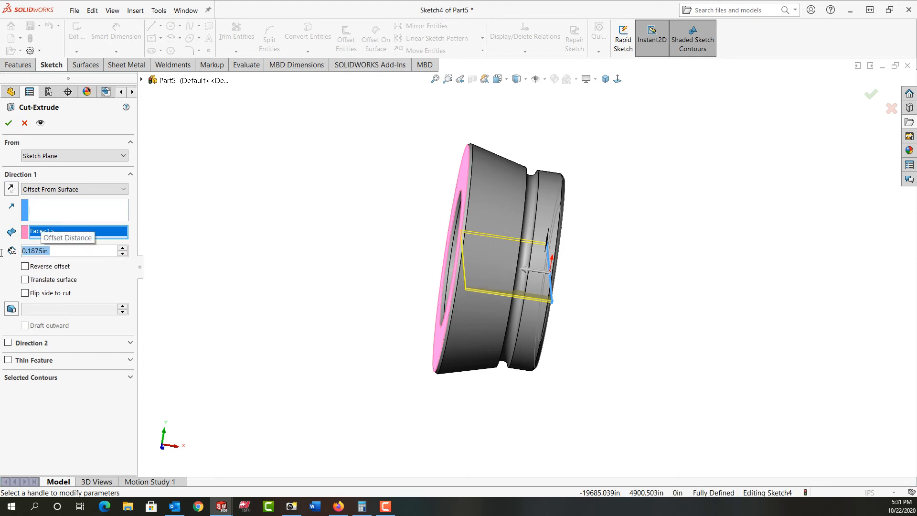
pyautogui.moveTo(318, 287)
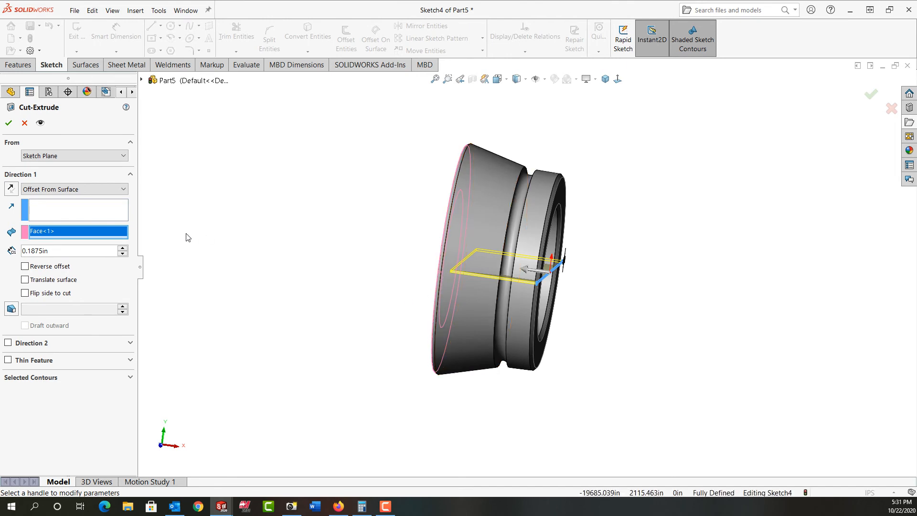
pyautogui.click(9, 122)
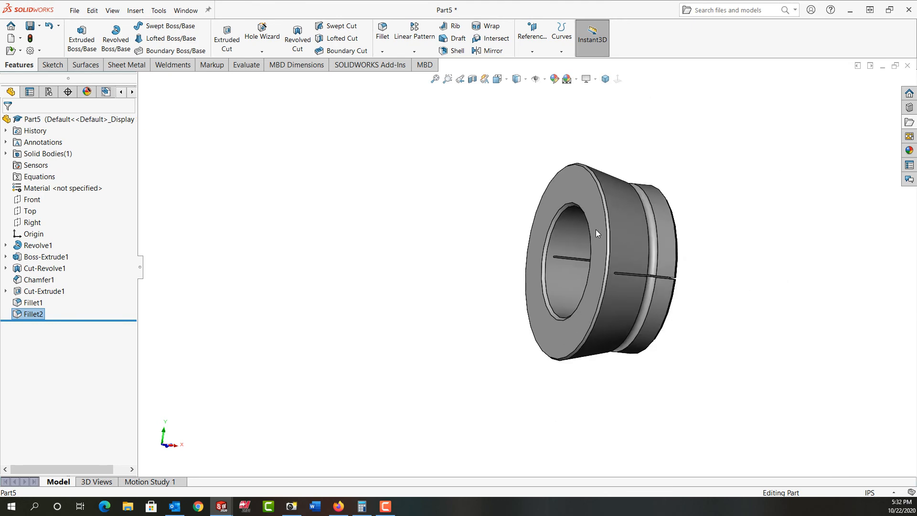
# Step: Sketch a rectangle from the origin down past the rim on the end face, tangent to the rim, with its width dimensioned
pyautogui.click(37, 245)
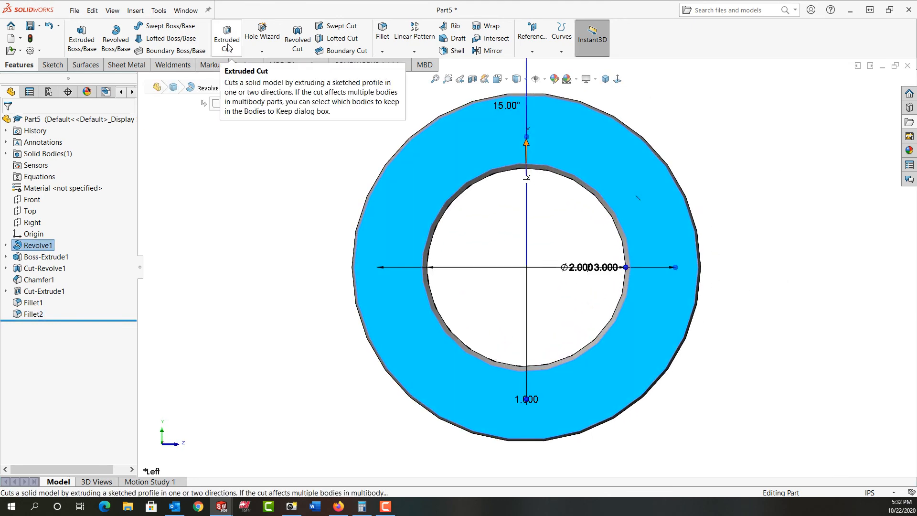
pyautogui.click(226, 35)
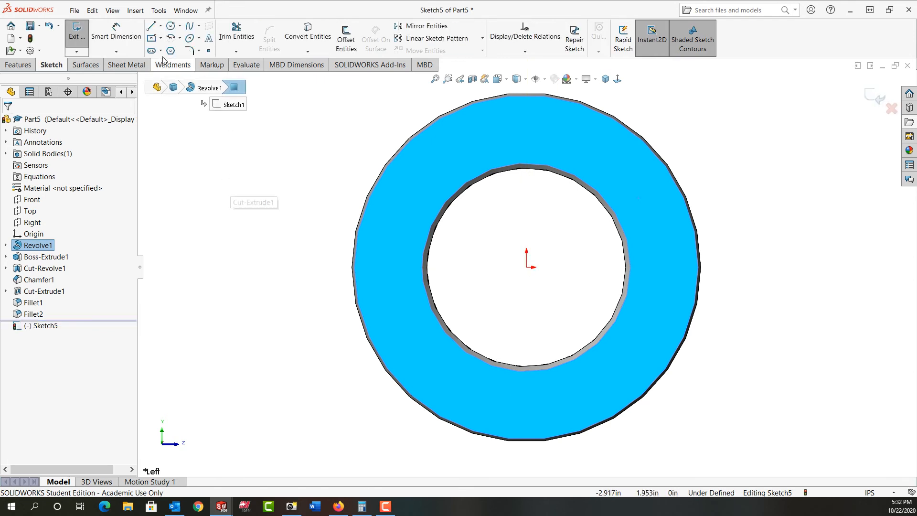
pyautogui.click(151, 38)
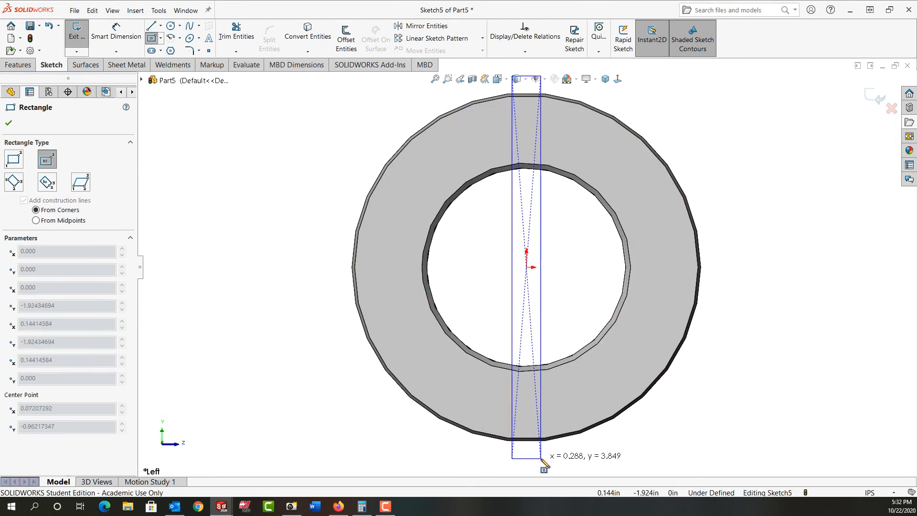
pyautogui.click(8, 123)
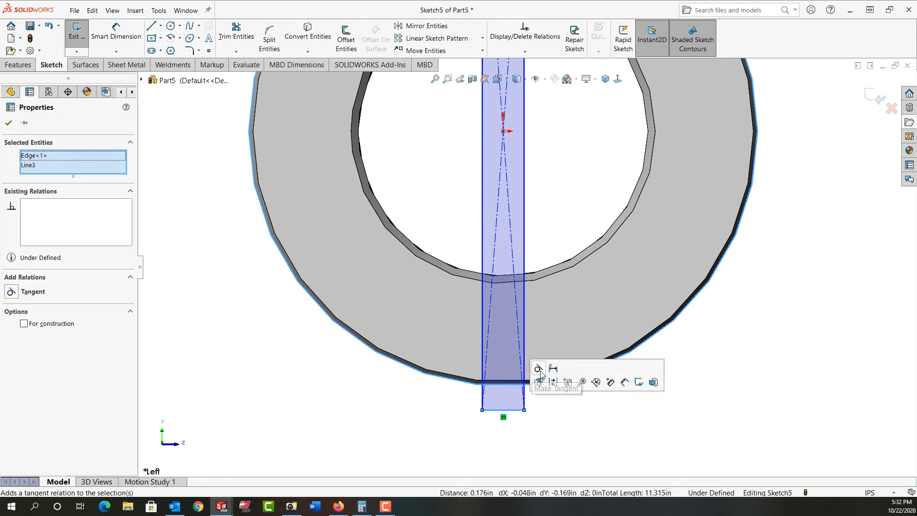
pyautogui.click(537, 369)
pyautogui.write('1/3')
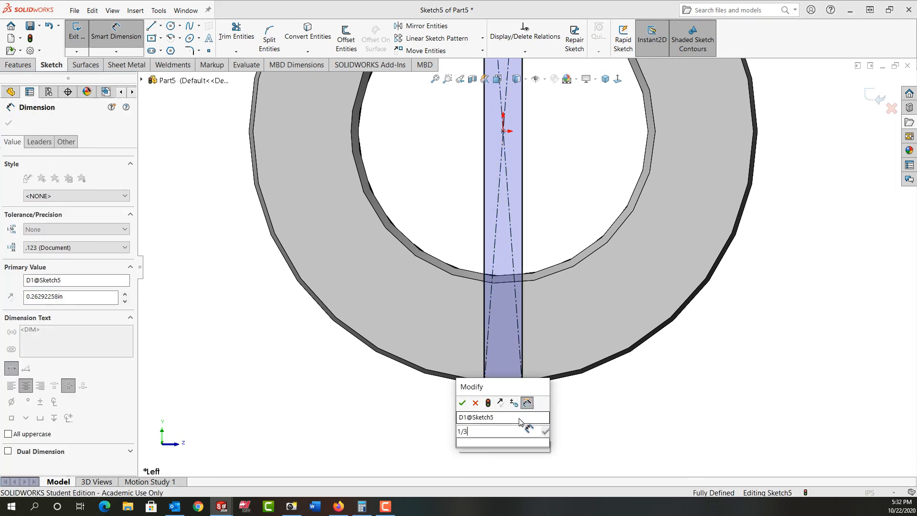
pyautogui.click(462, 403)
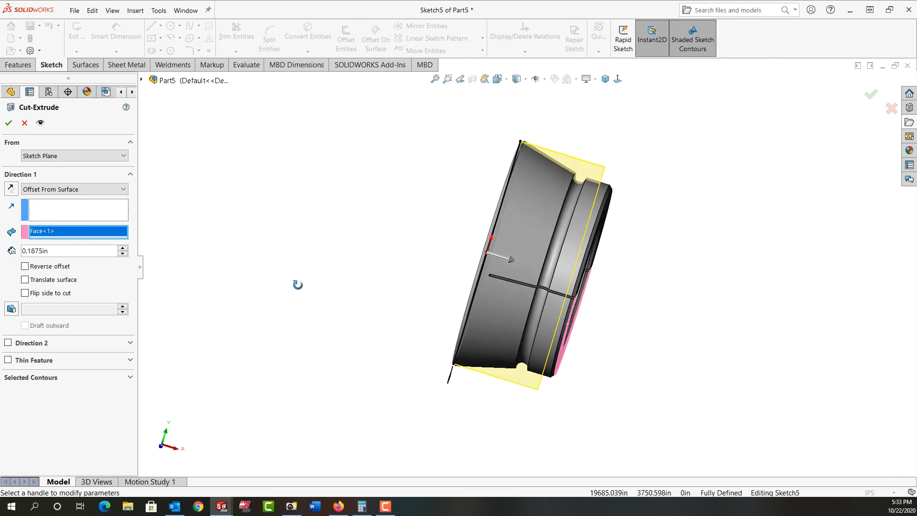
# Step: Cut the second slit offset 0.1875 in from the opposite face and fillet its ends
pyautogui.rightClick(298, 285)
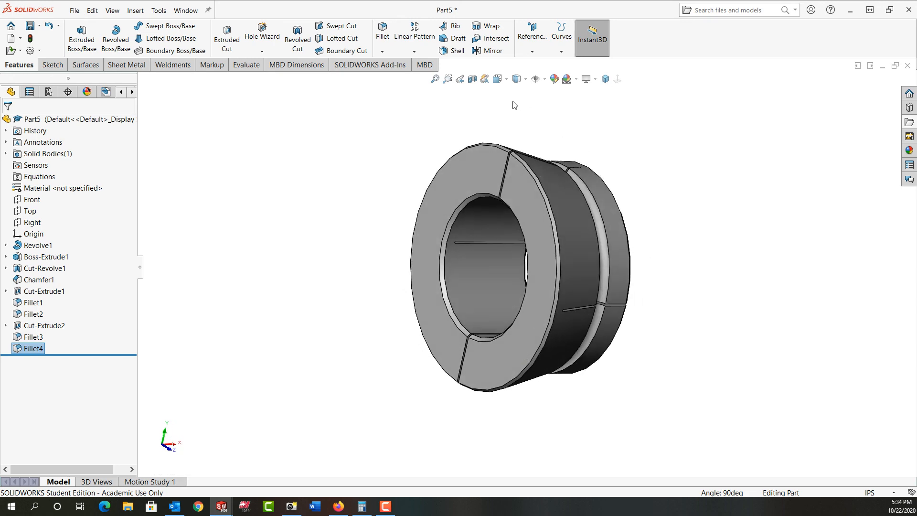
# Step: Circular-pattern Cut-Extrude1 through Fillet4 about the bore face, 360°, 3 instances
pyautogui.click(44, 291)
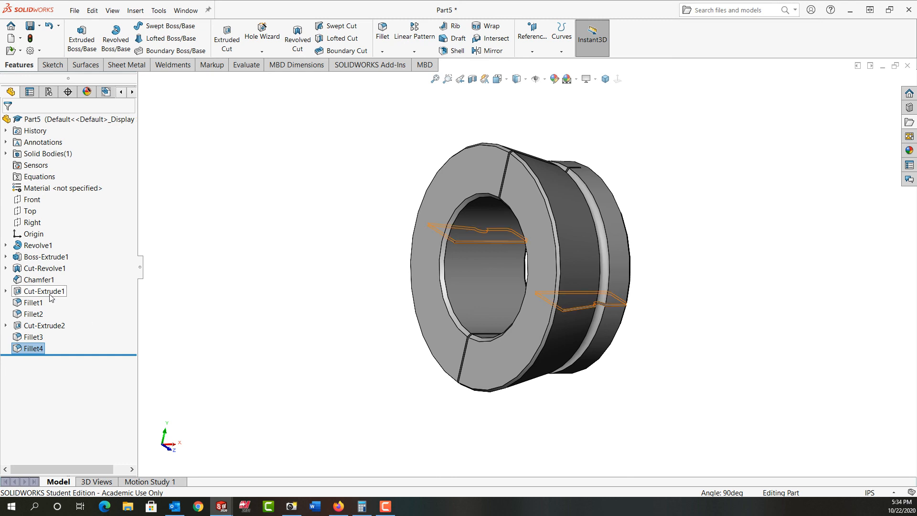
pyautogui.click(43, 291)
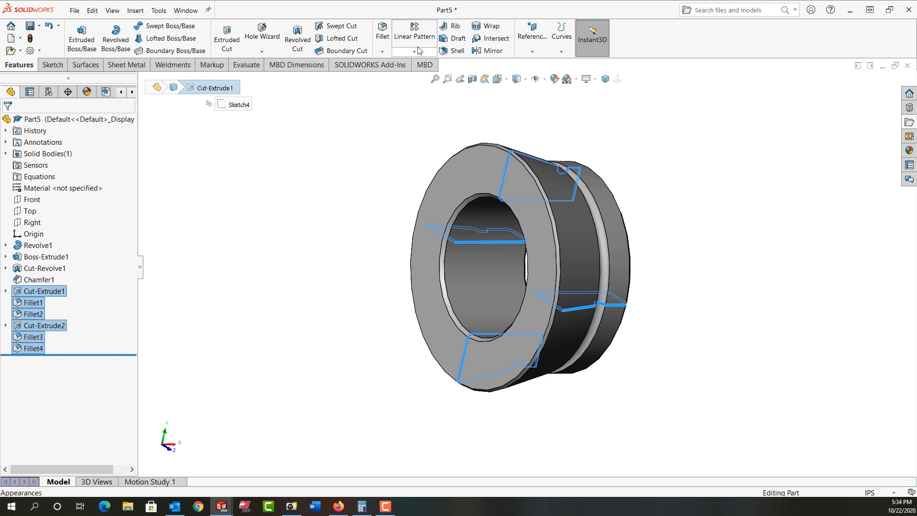
pyautogui.click(414, 51)
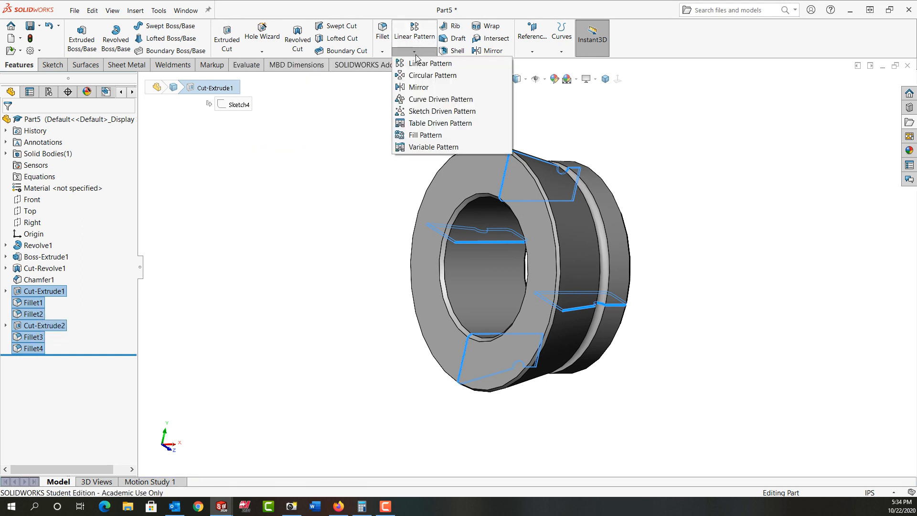
pyautogui.click(432, 75)
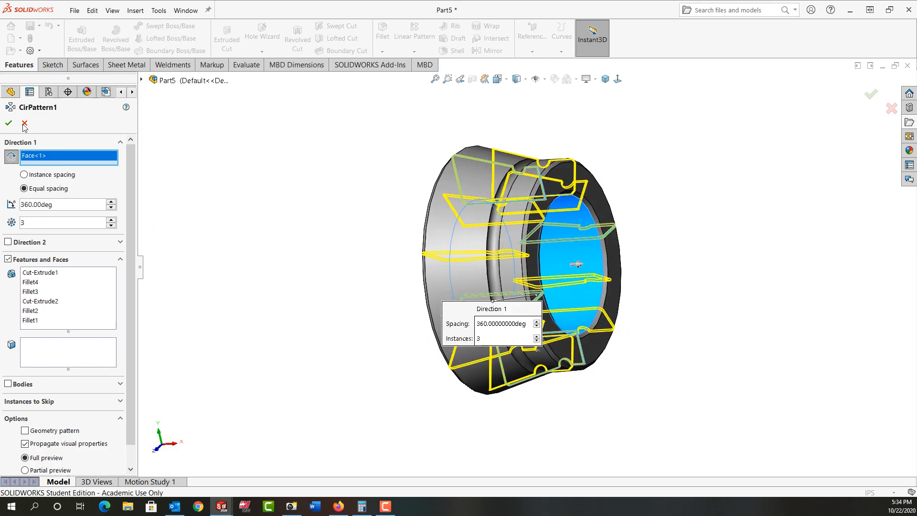
pyautogui.click(9, 123)
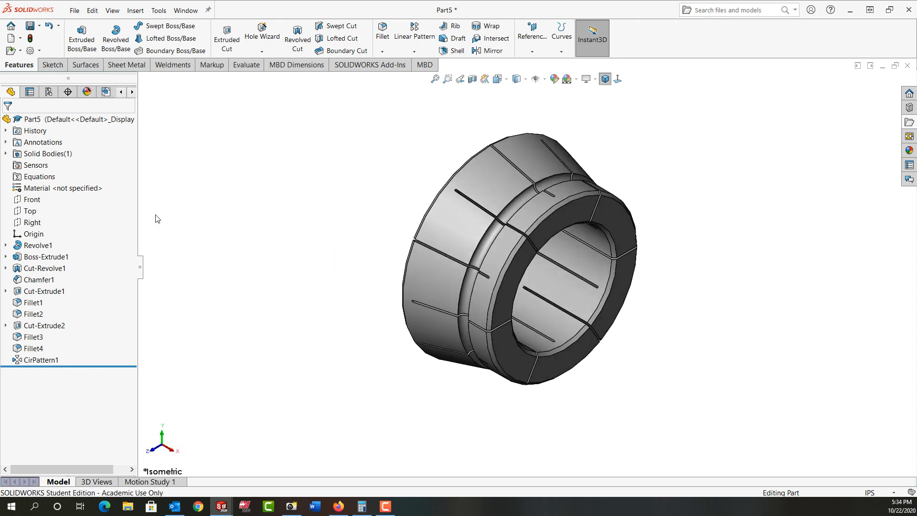
pyautogui.moveTo(29, 26)
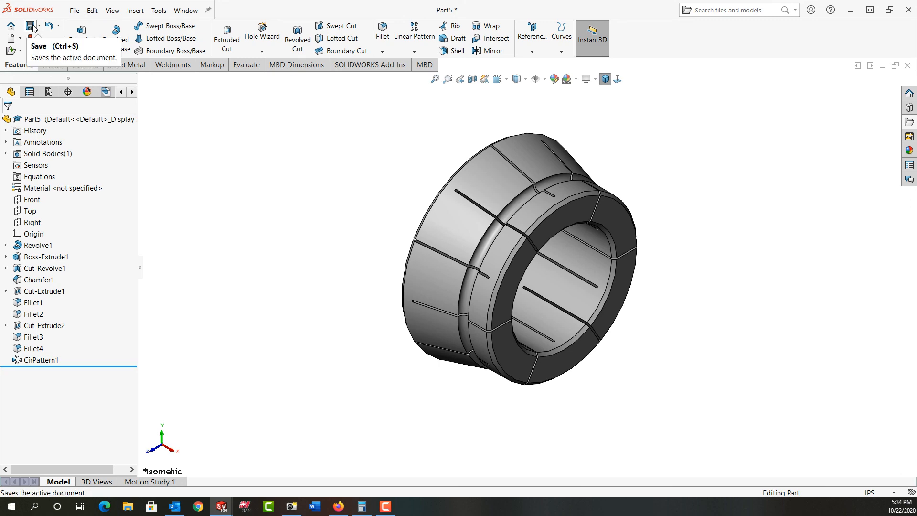